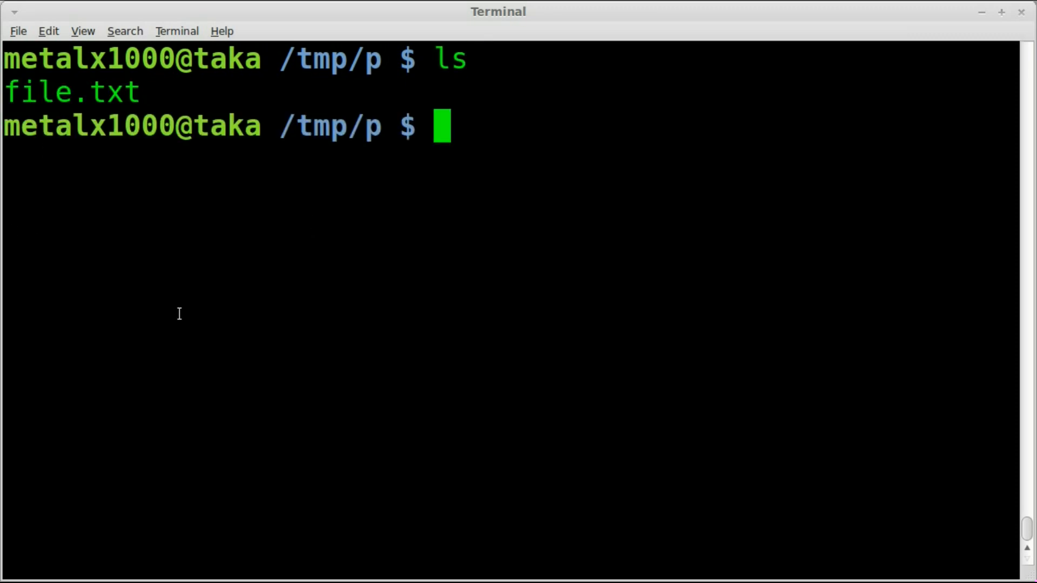
Step: Print the full contents of file.txt with cat
text(cat)
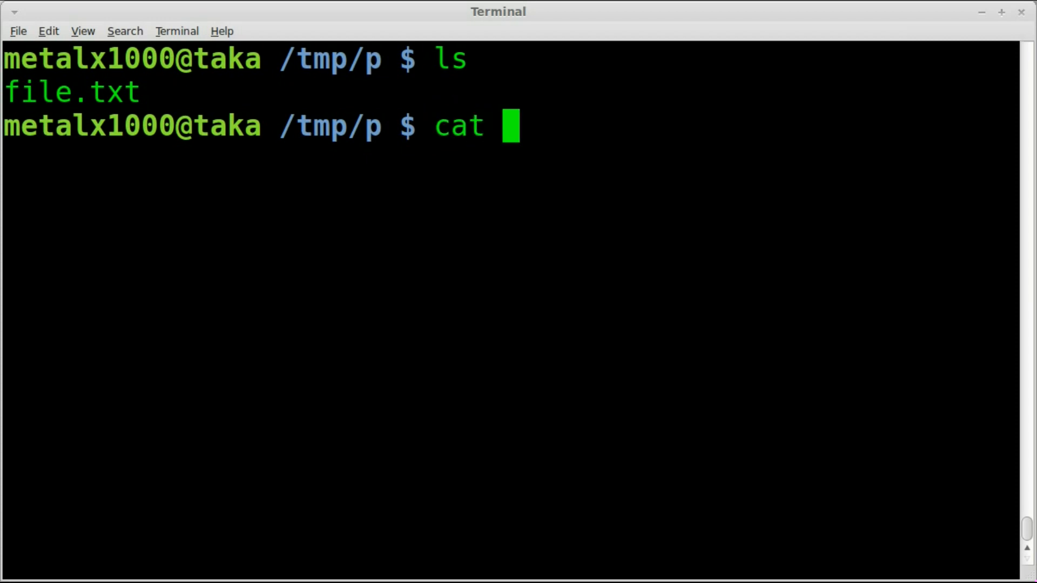
text(file.txt)
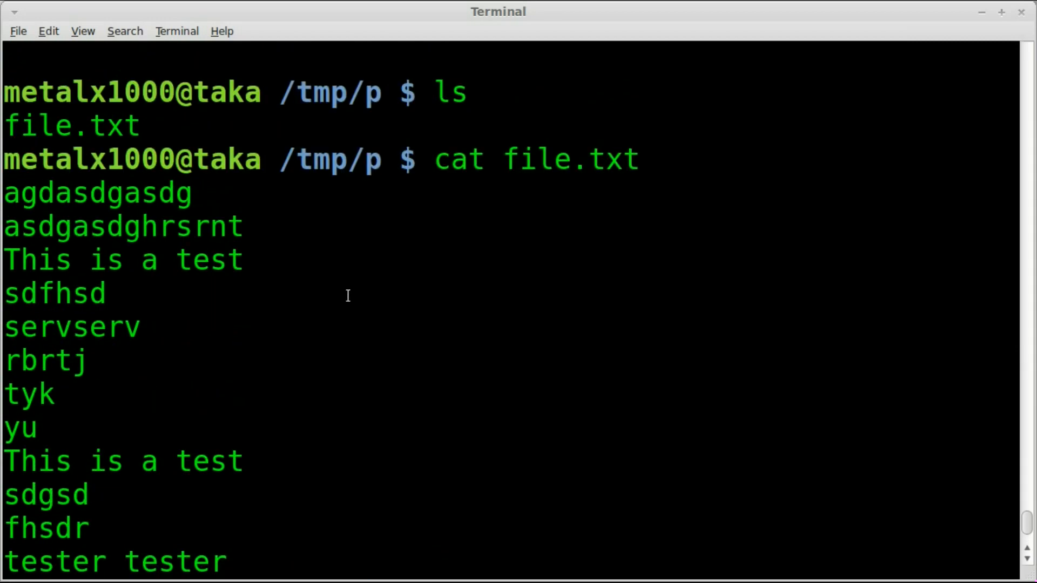
mouse_move(149, 266)
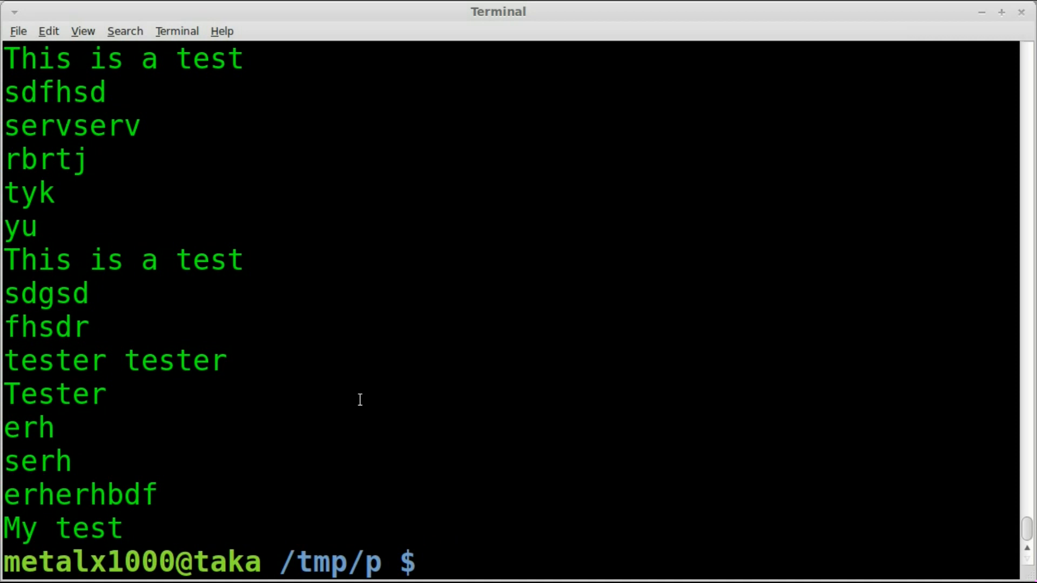
Step: Grep file.txt for 'test' to show its four matching lines, then clear the screen
text(grep)
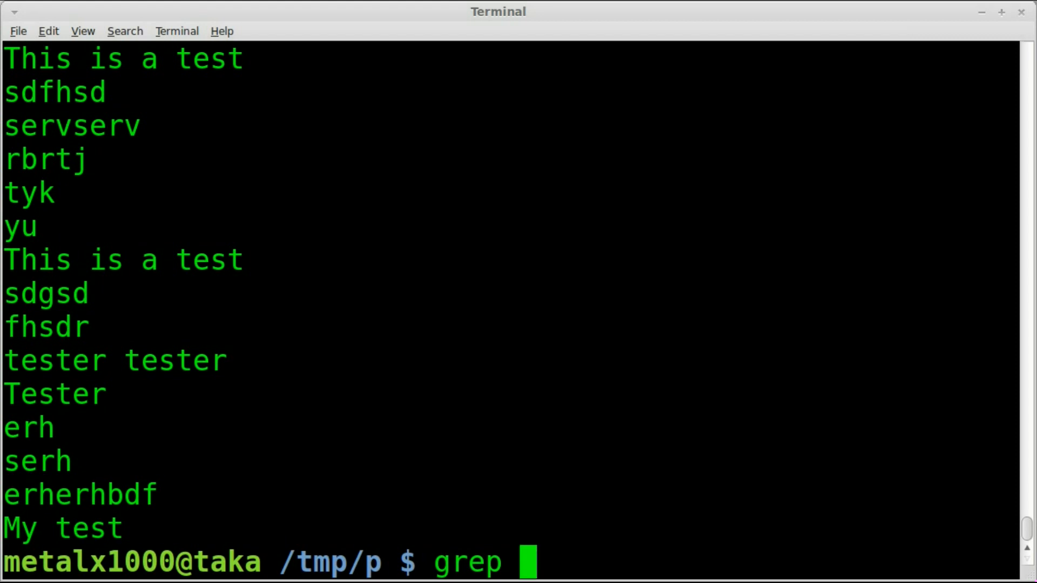
text("Test)
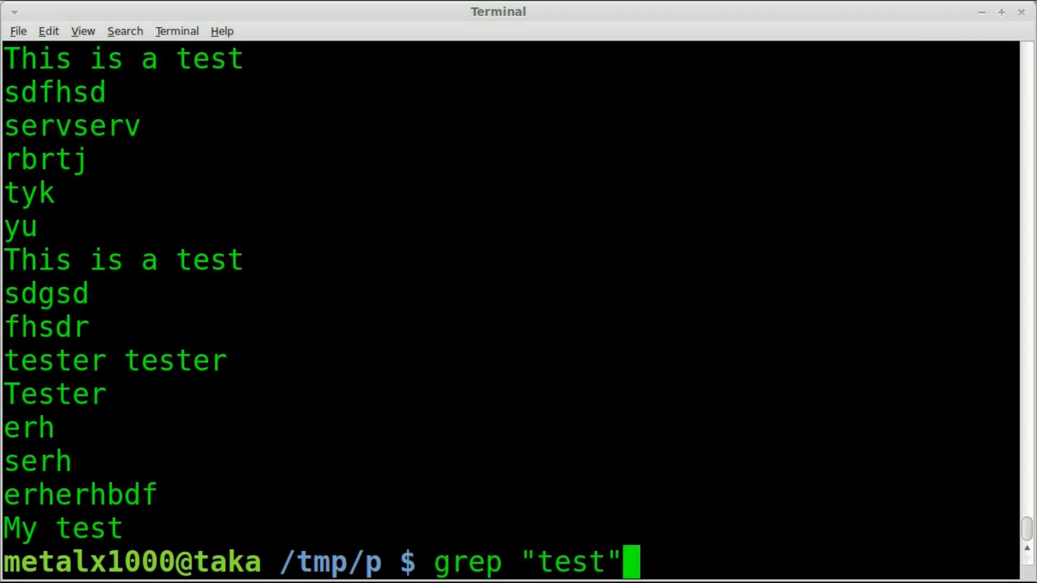
text(file.txt)
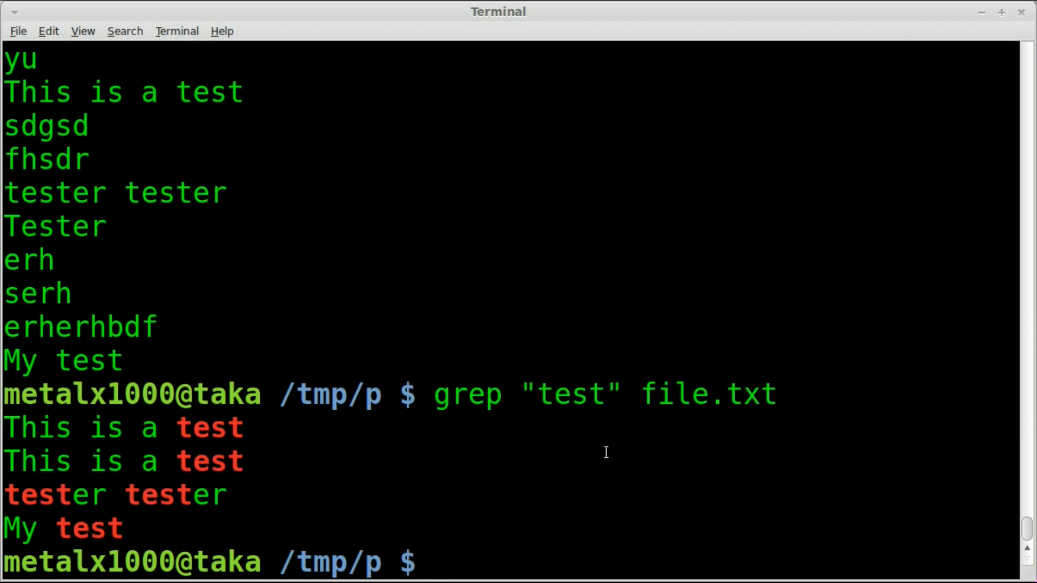
text(ls)
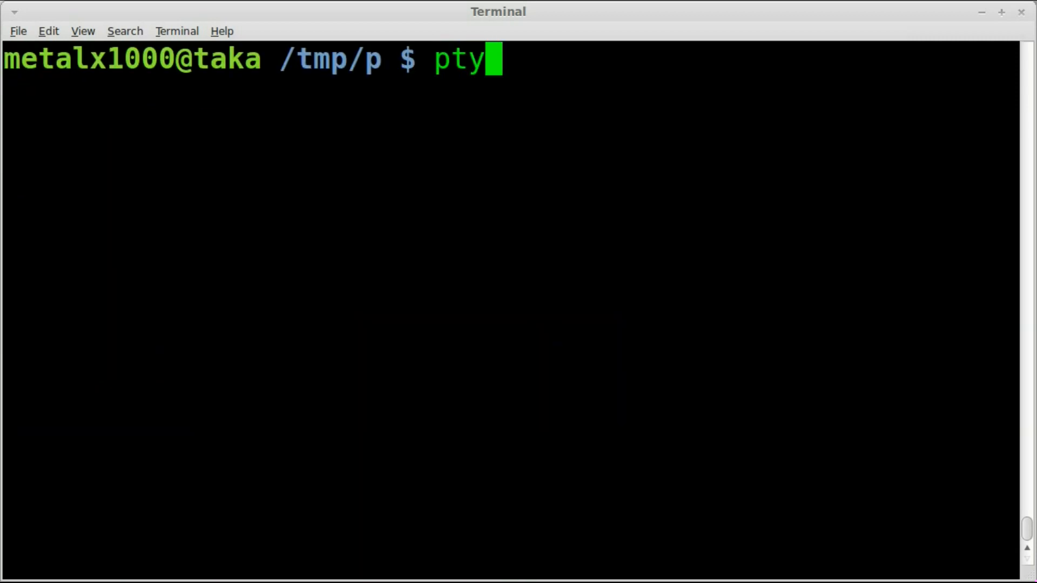
Step: Launch Python and enter the loop header: for line in open("file.txt"):
text(ython)
key(Return)
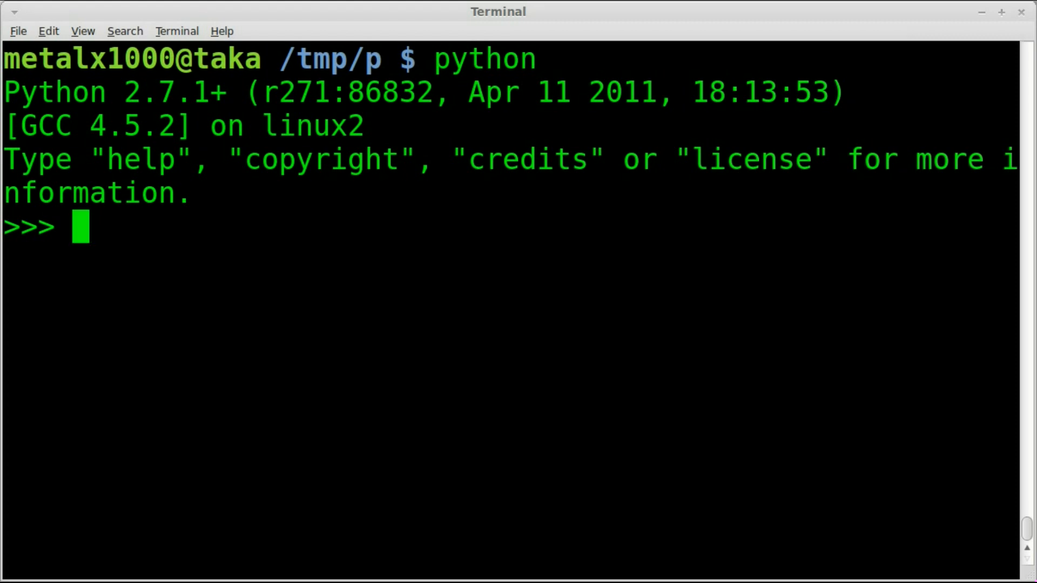
text(for)
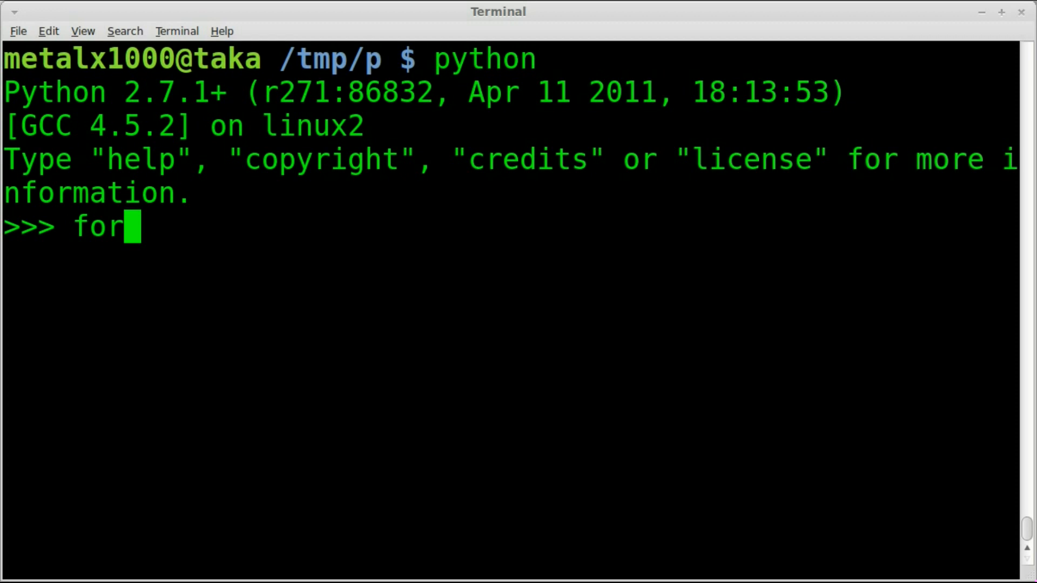
text(line)
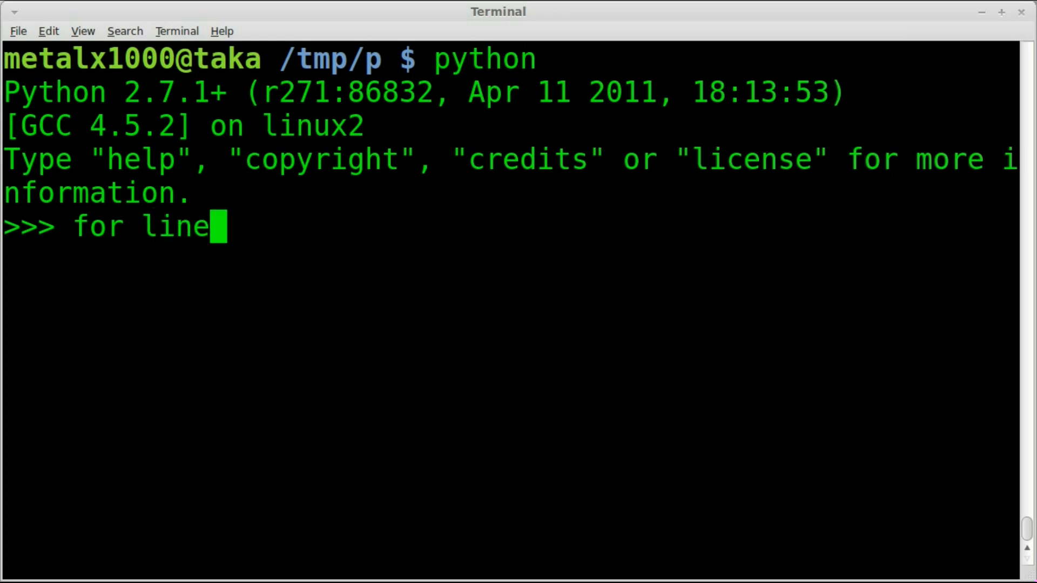
text(" ")
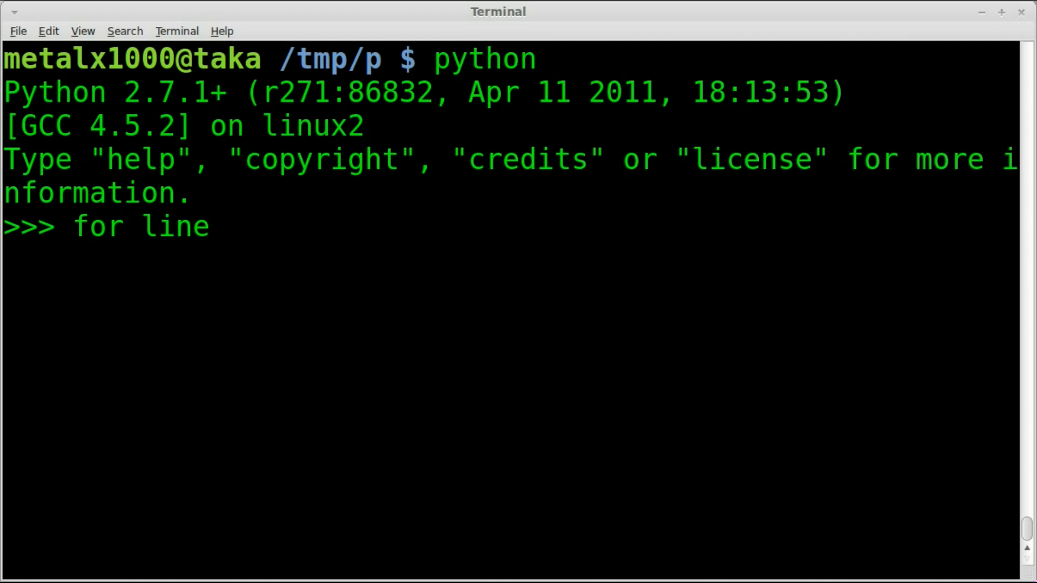
text(in)
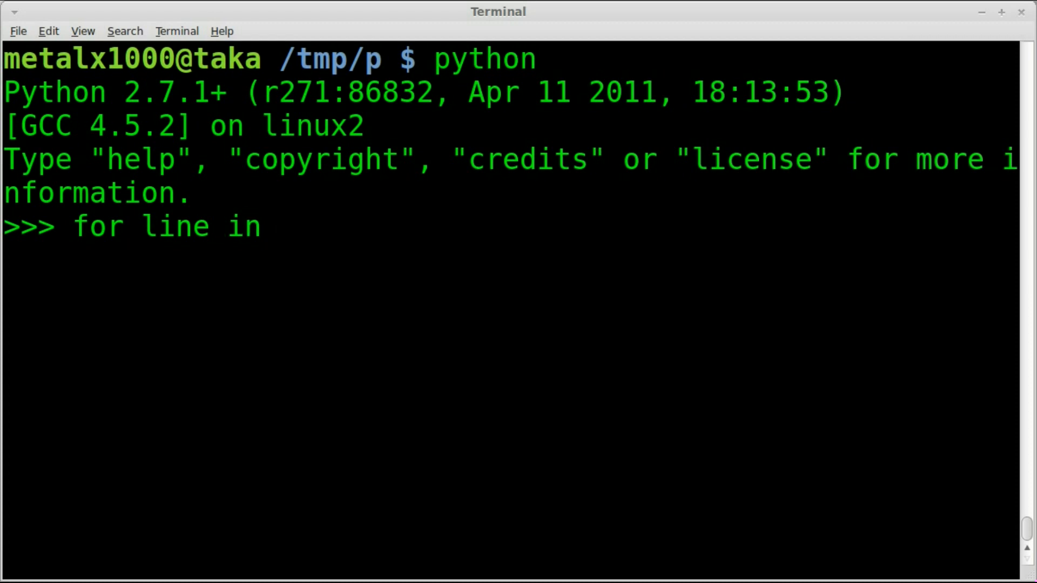
text(open)
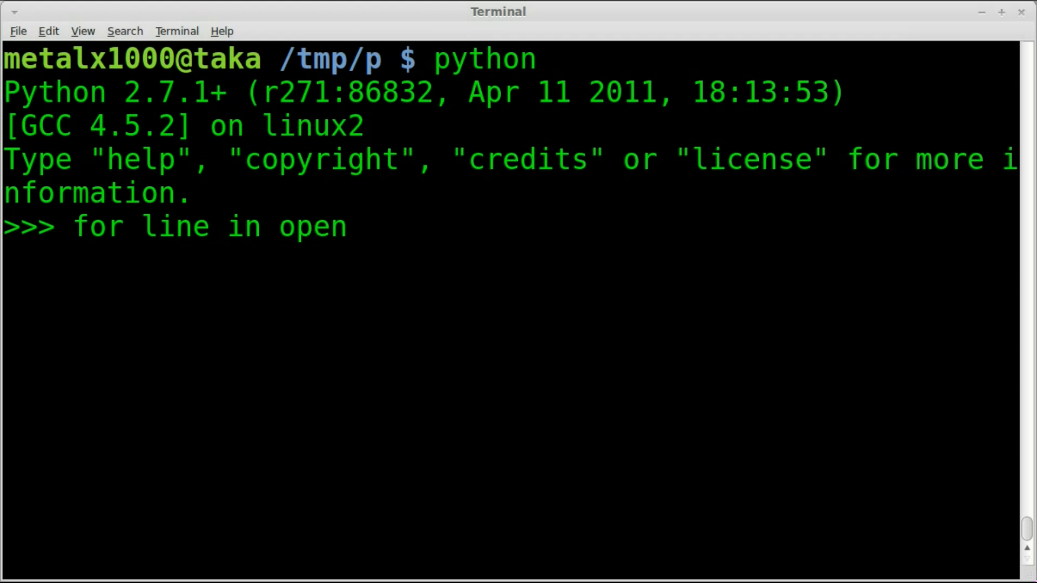
text((""))
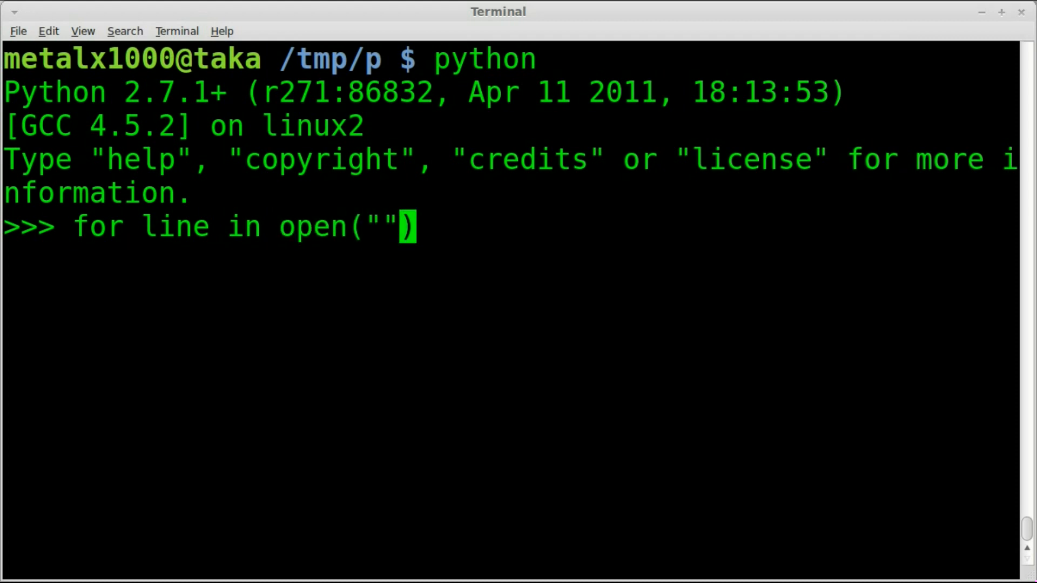
text(file.t)
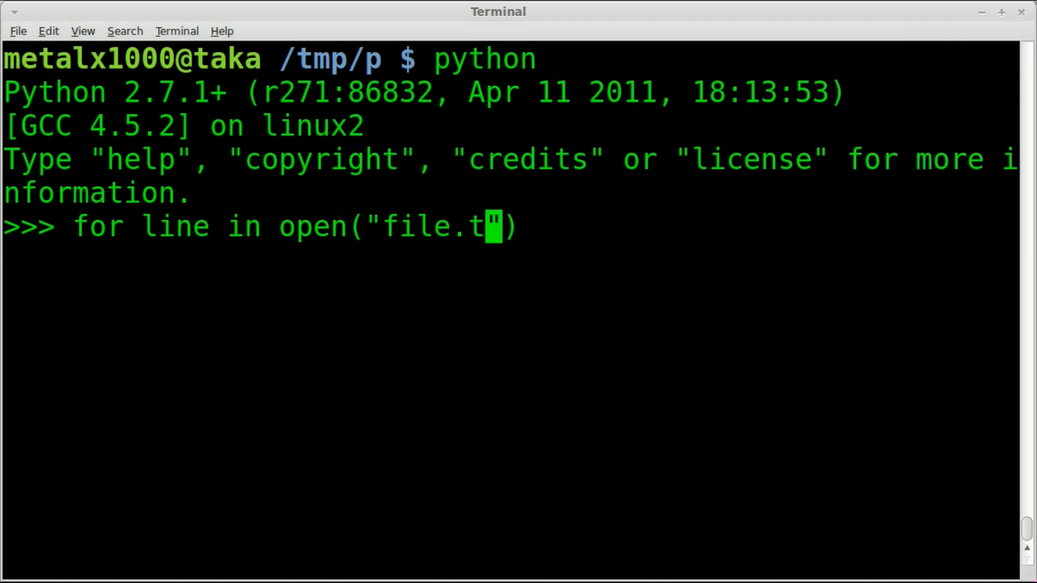
text(xt)
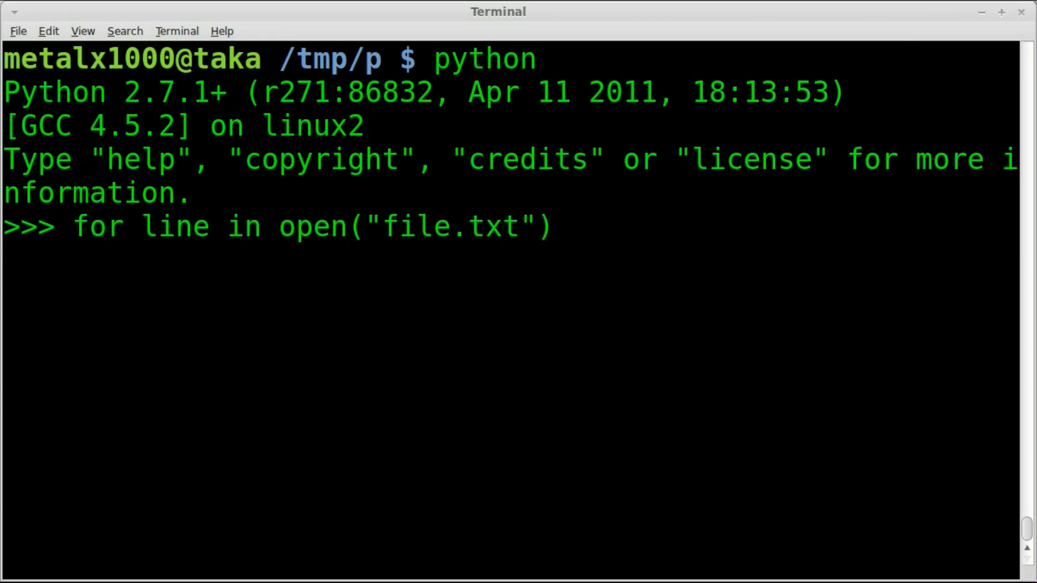
text(:)
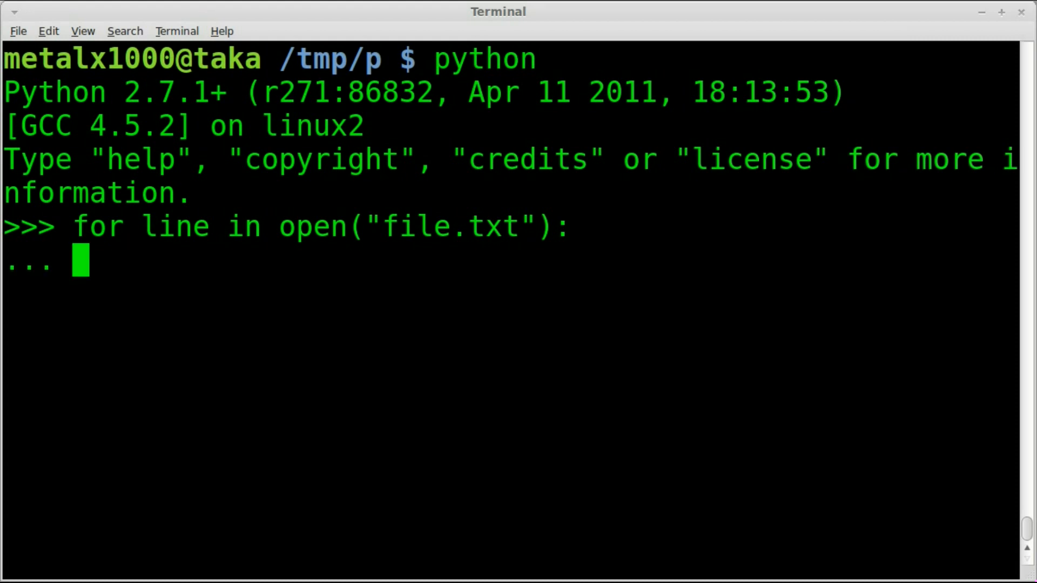
Step: Add the body if "test" in line: print line, and run the loop
text(if)
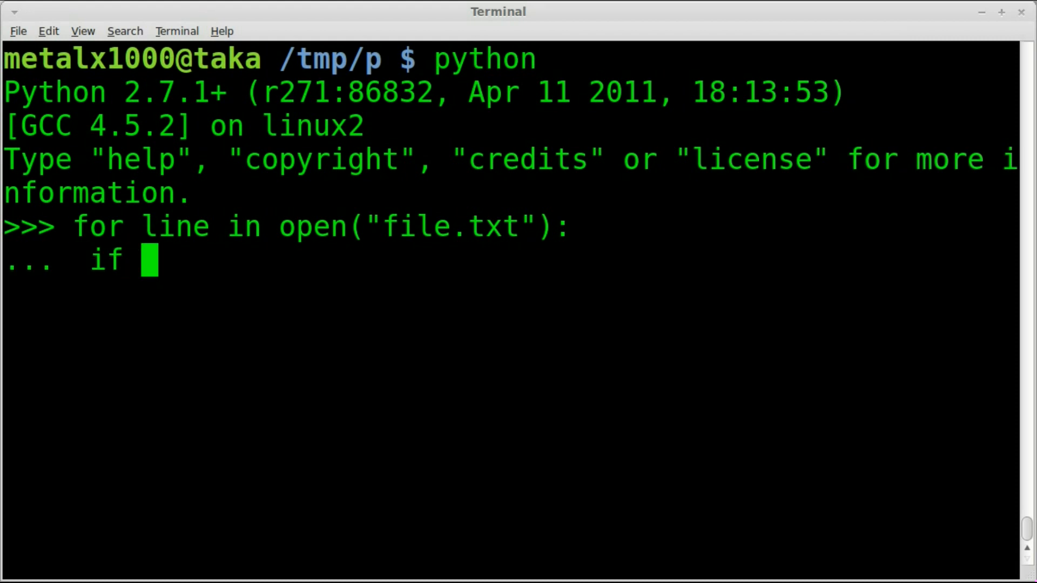
text("")
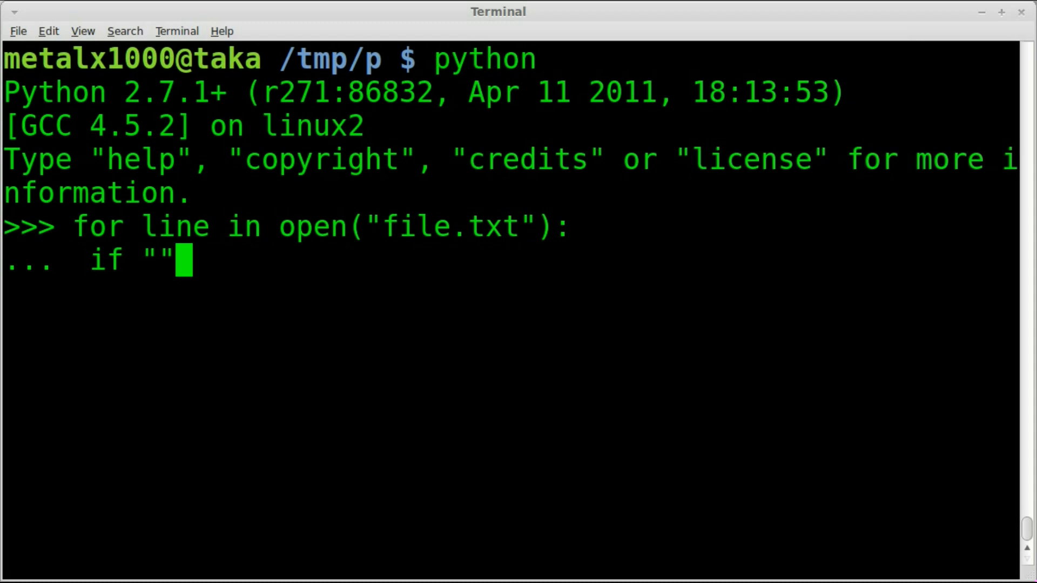
text(test)
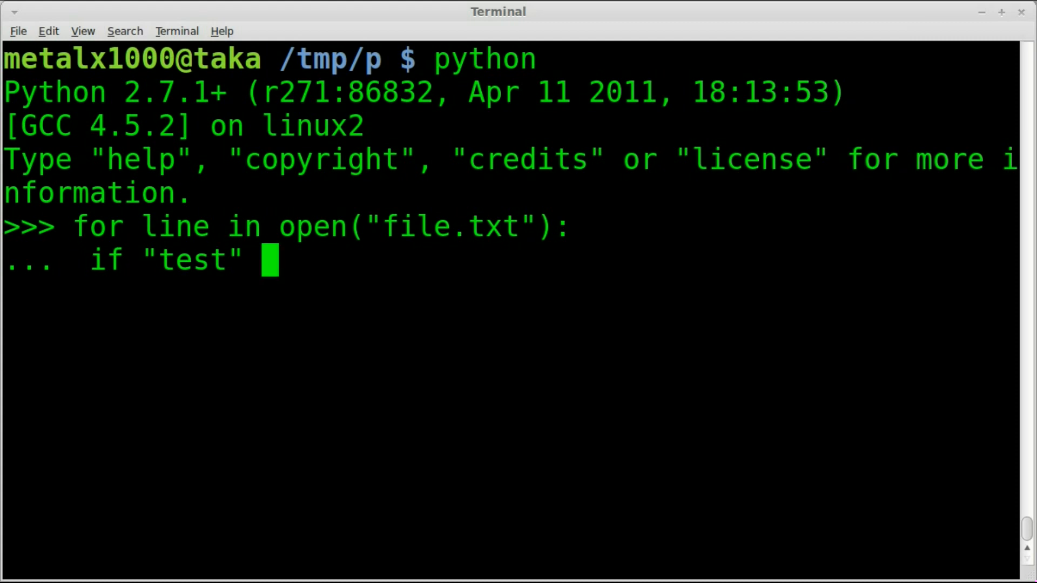
text(in line)
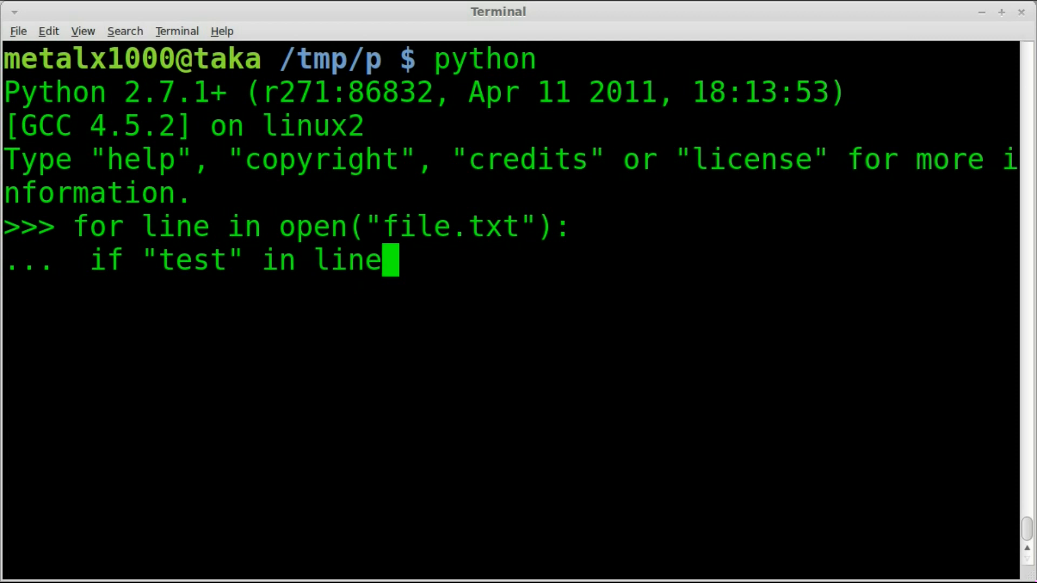
double_click(175, 226)
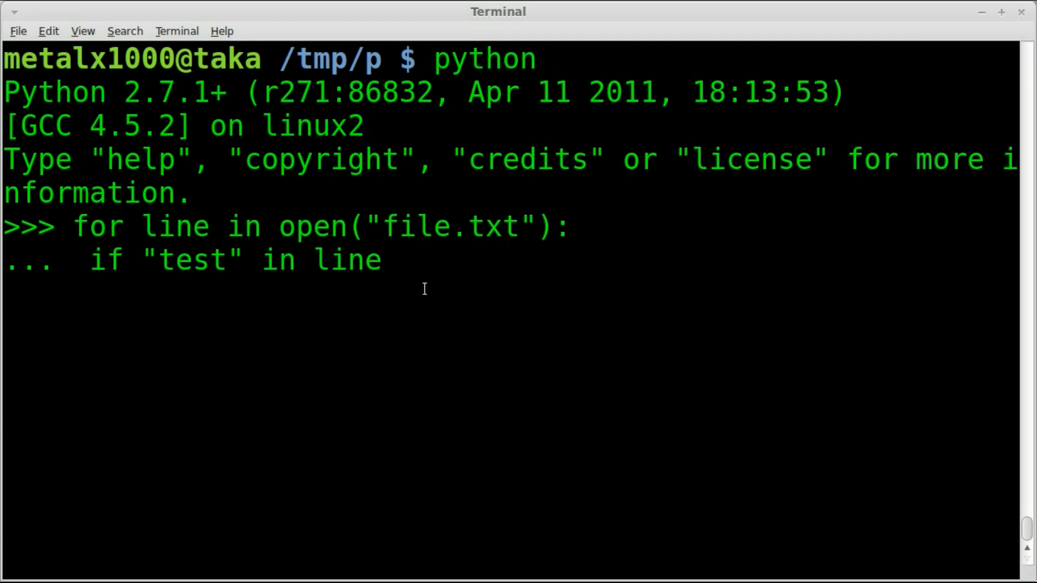
text(:)
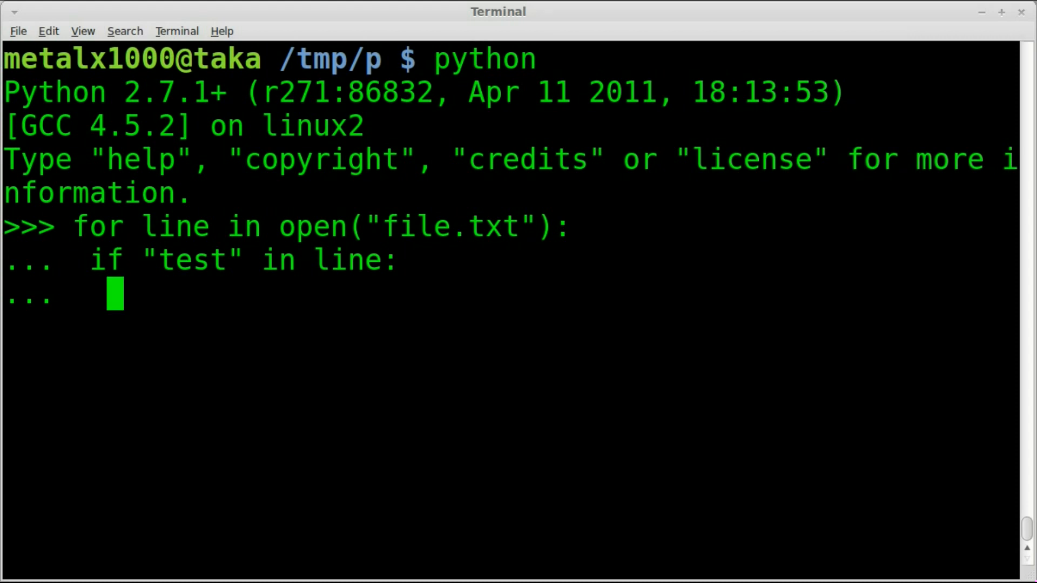
text(print line)
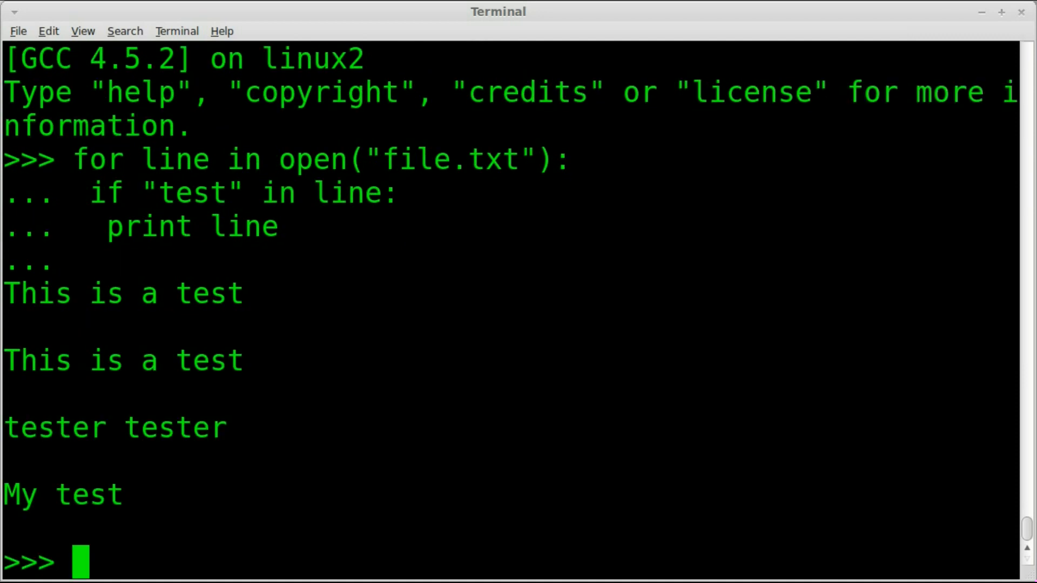
Step: Highlight the printed matches to reveal the blank lines, then select the word print
drag(4, 324, 123, 503)
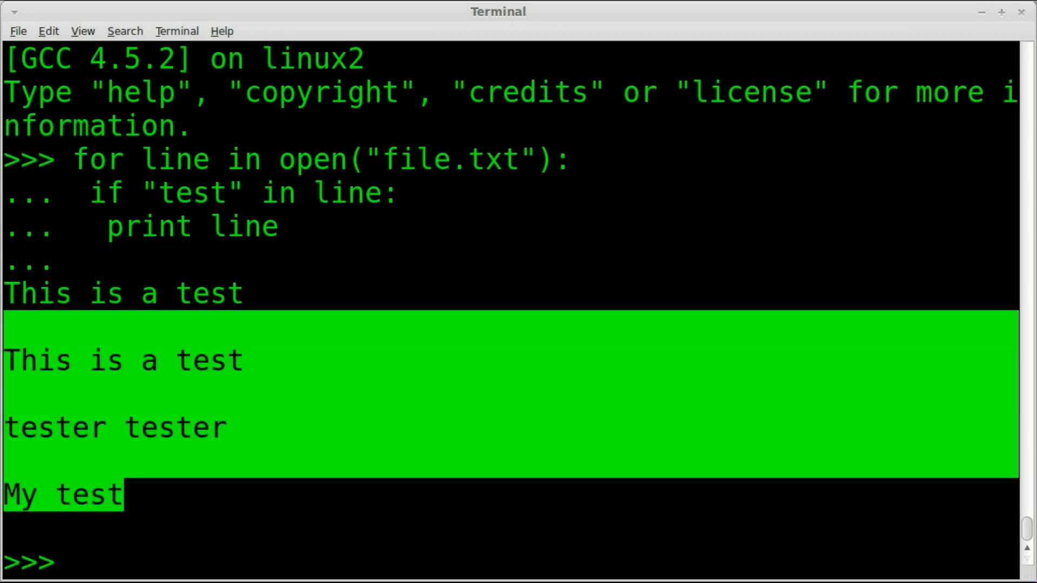
click(129, 427)
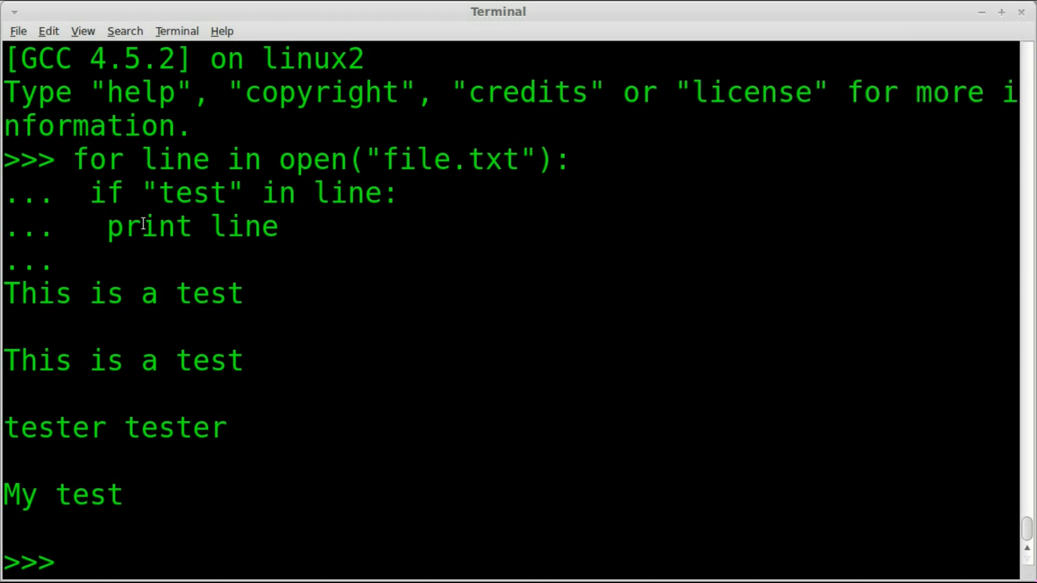
double_click(149, 227)
text(for l)
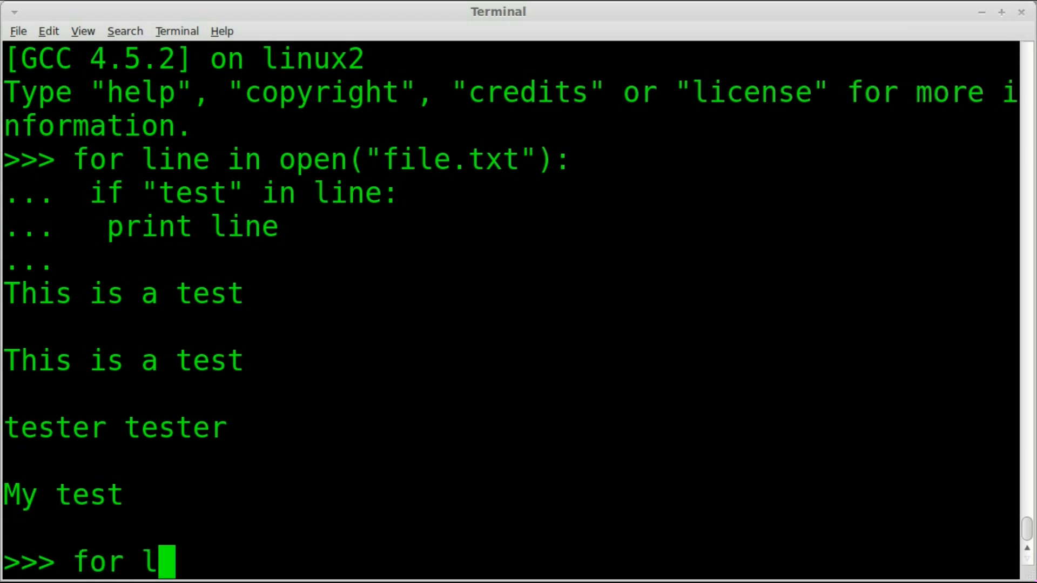
Step: Rerun the loop using print line, so matches appear without blank lines
text(ine in)
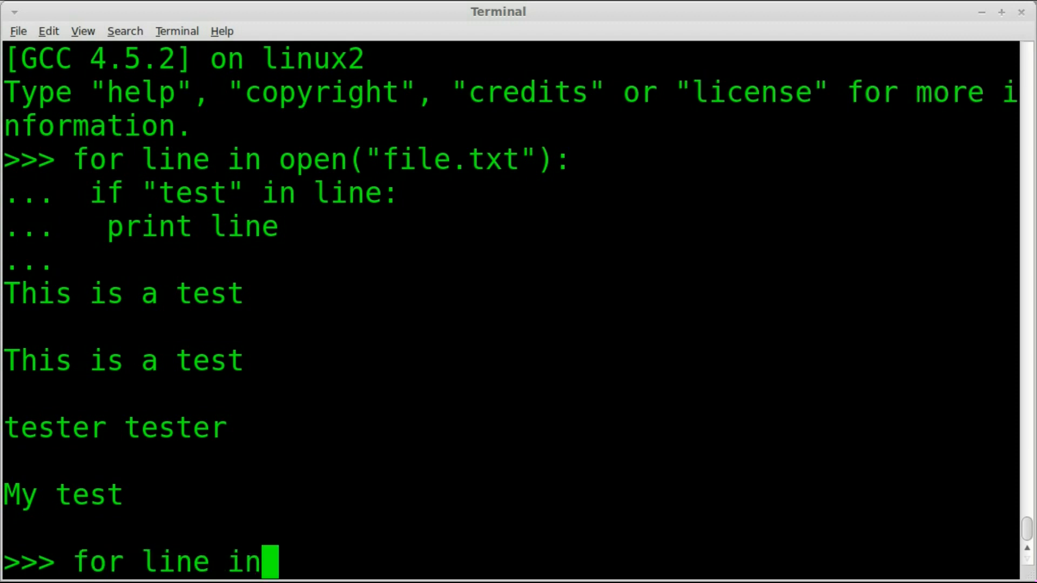
text(ope)
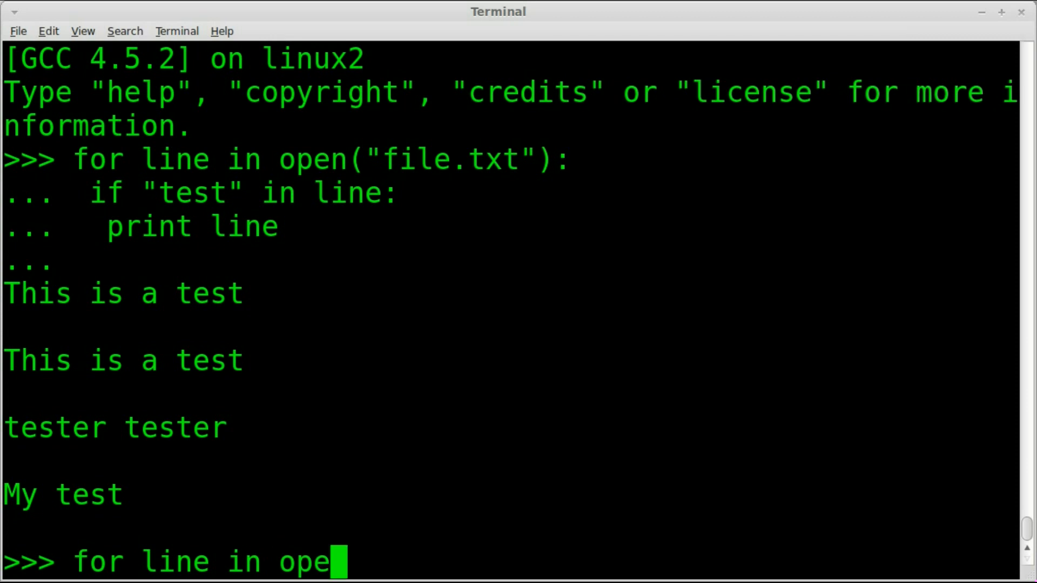
text(n())
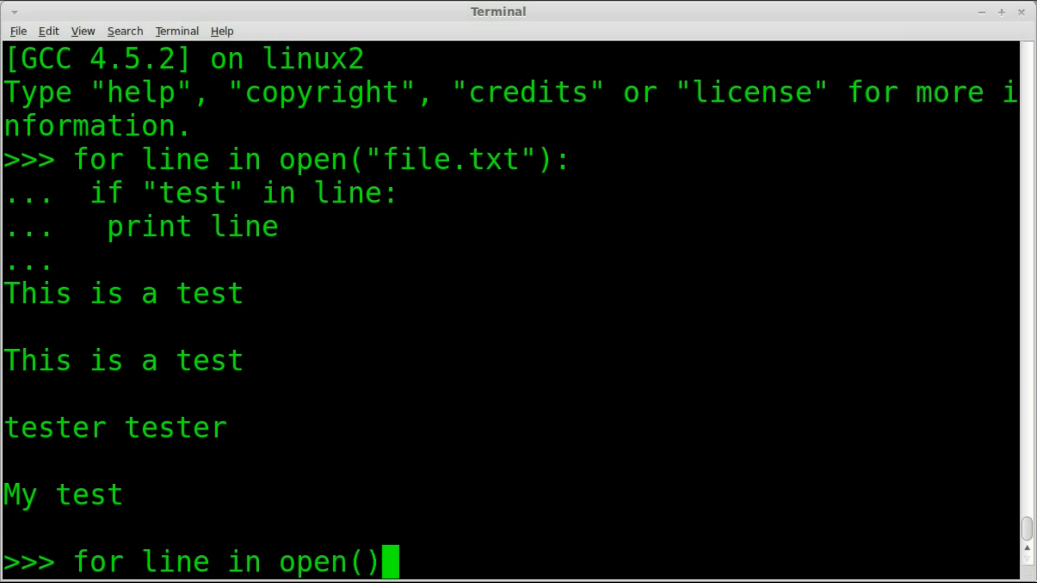
text("fi)
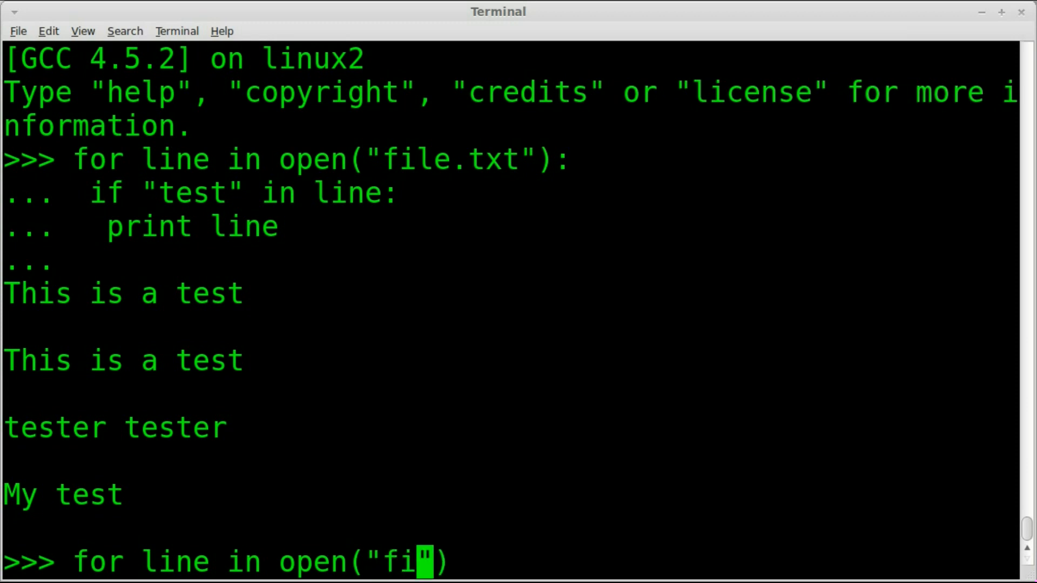
text(le.txt)
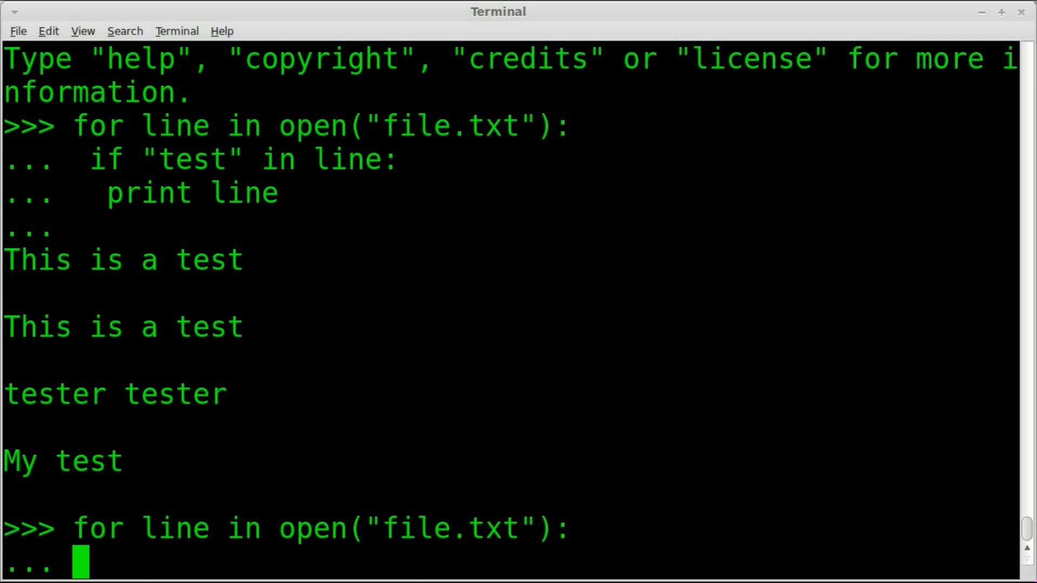
text(if)
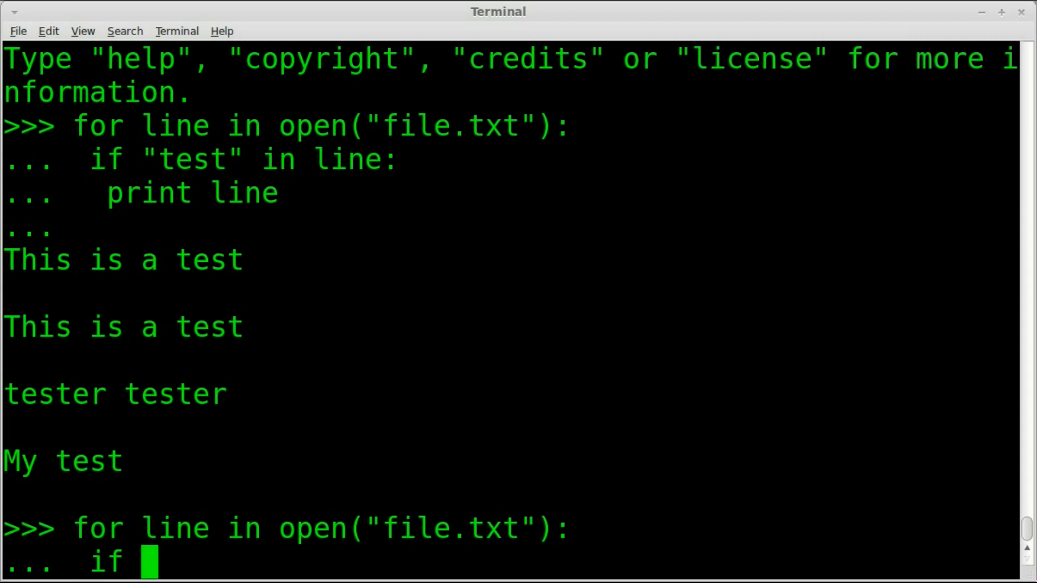
text("test" in line:)
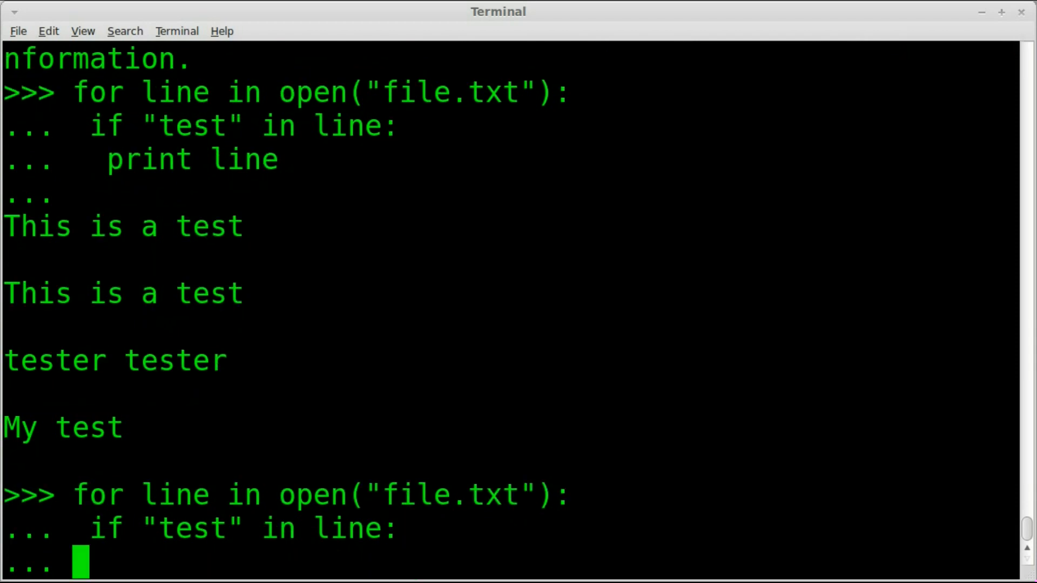
text(print l)
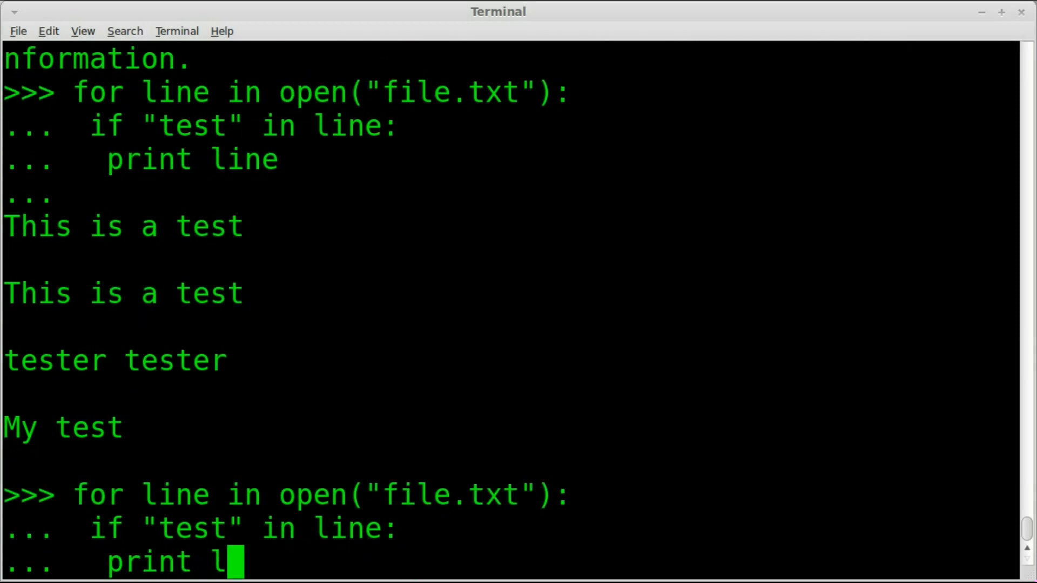
text(ine,)
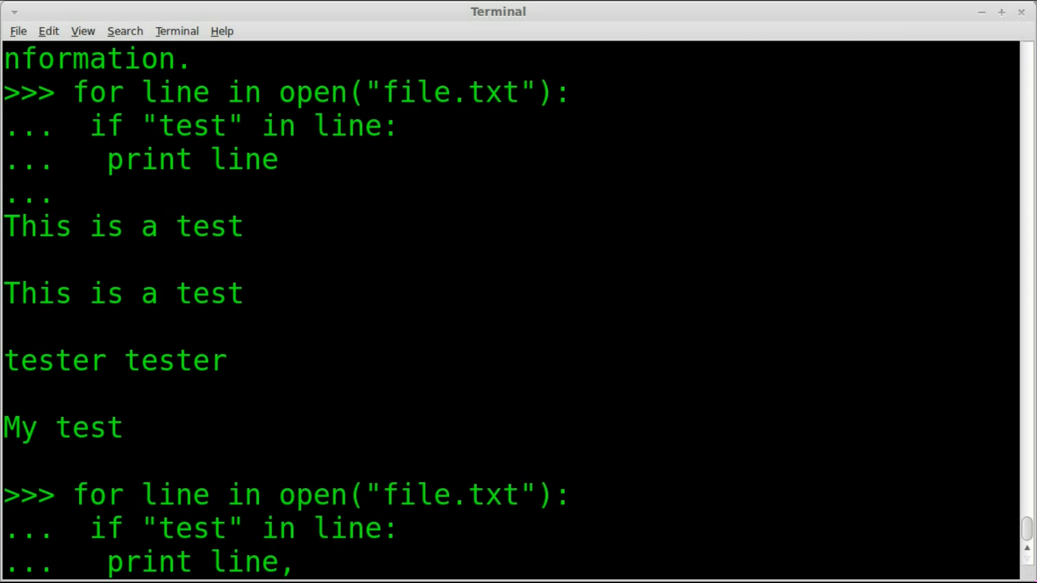
key(Return)
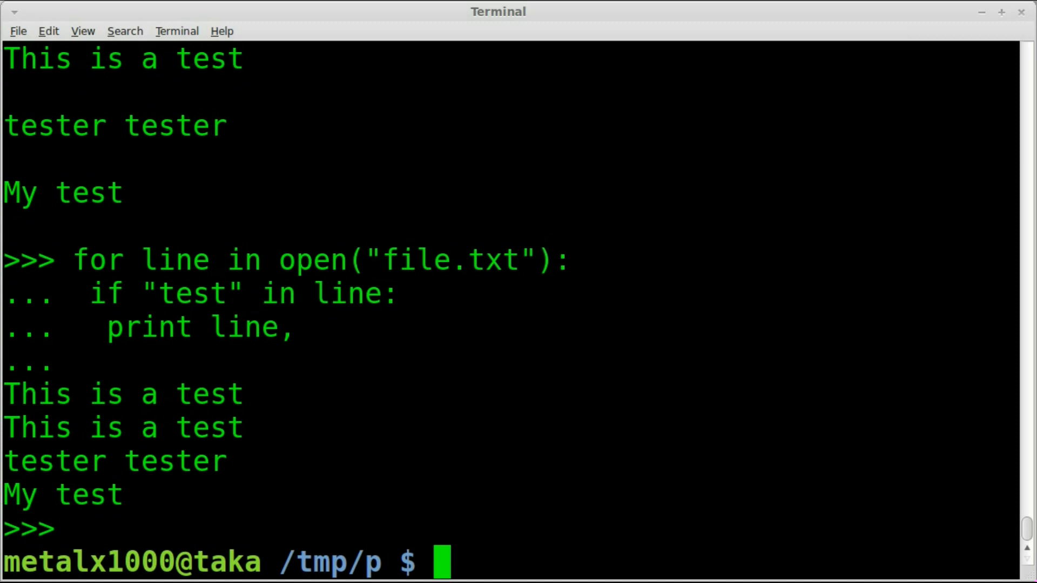
Step: Open a new file grep.py in vim
text(vim)
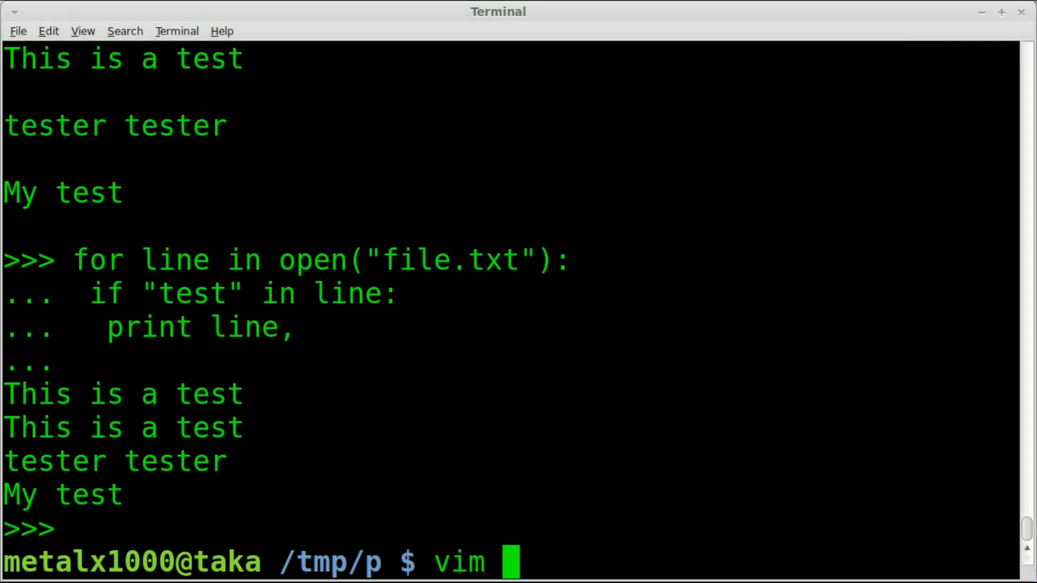
text(grep)
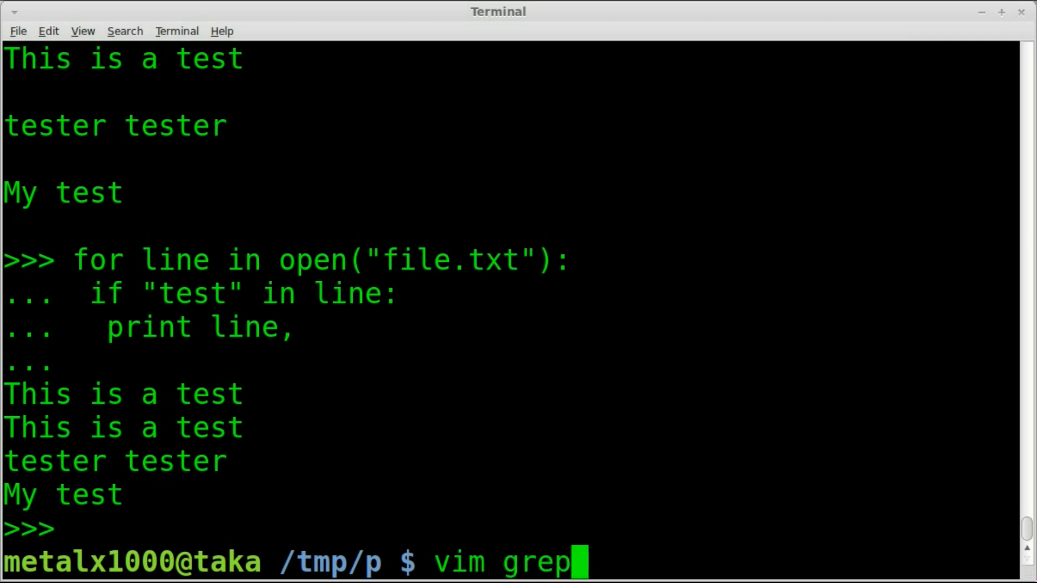
text(.py)
text(#!)
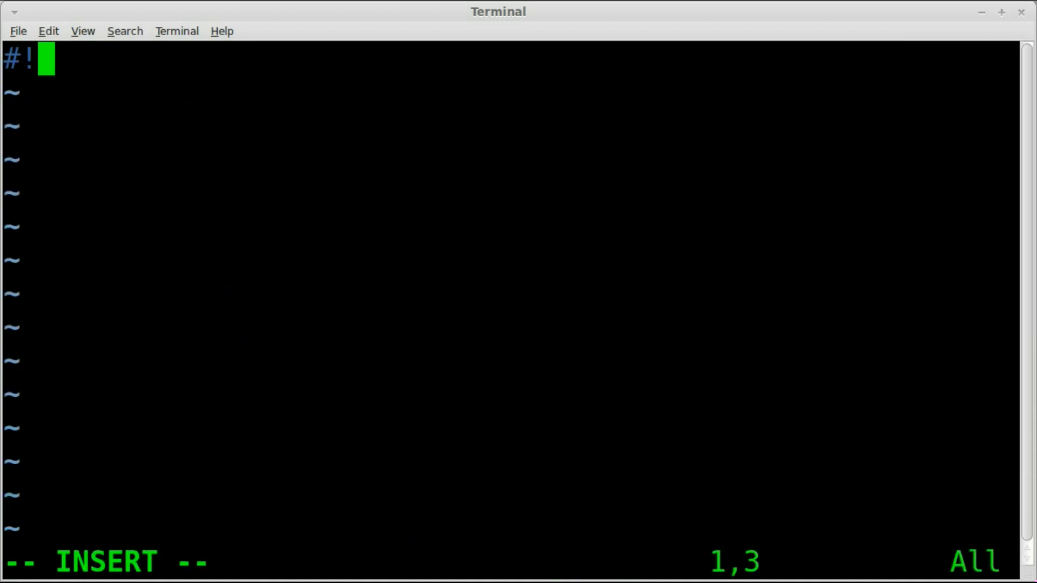
Step: Type the shebang line #!/usr/bin/env python
text(/)
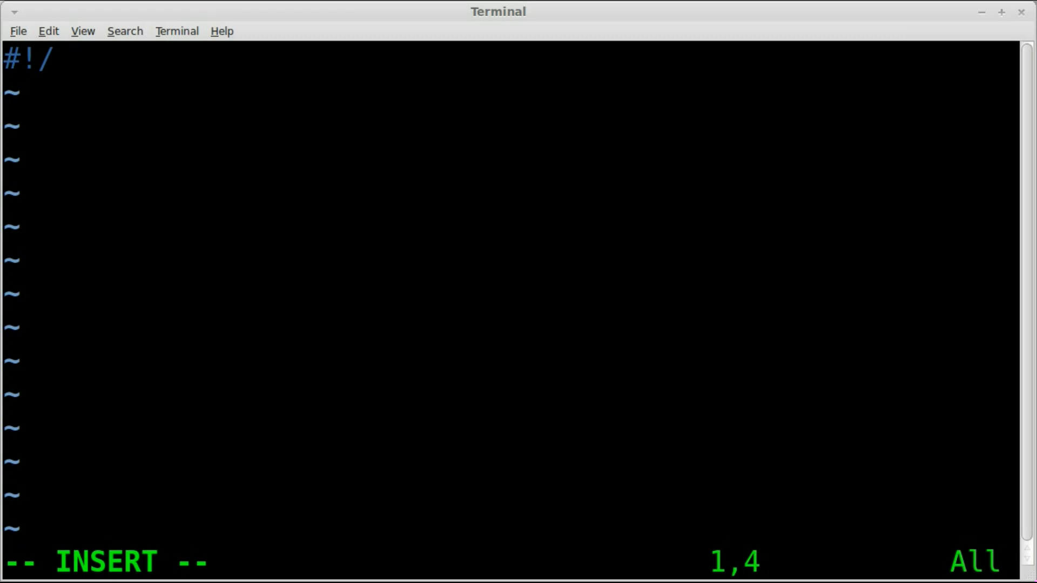
text(use)
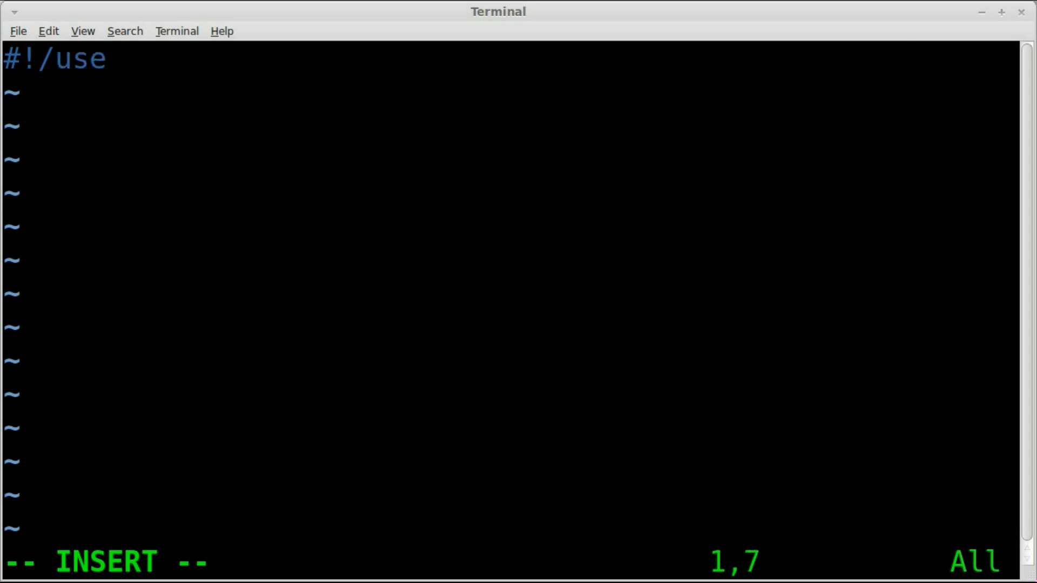
text(r/)
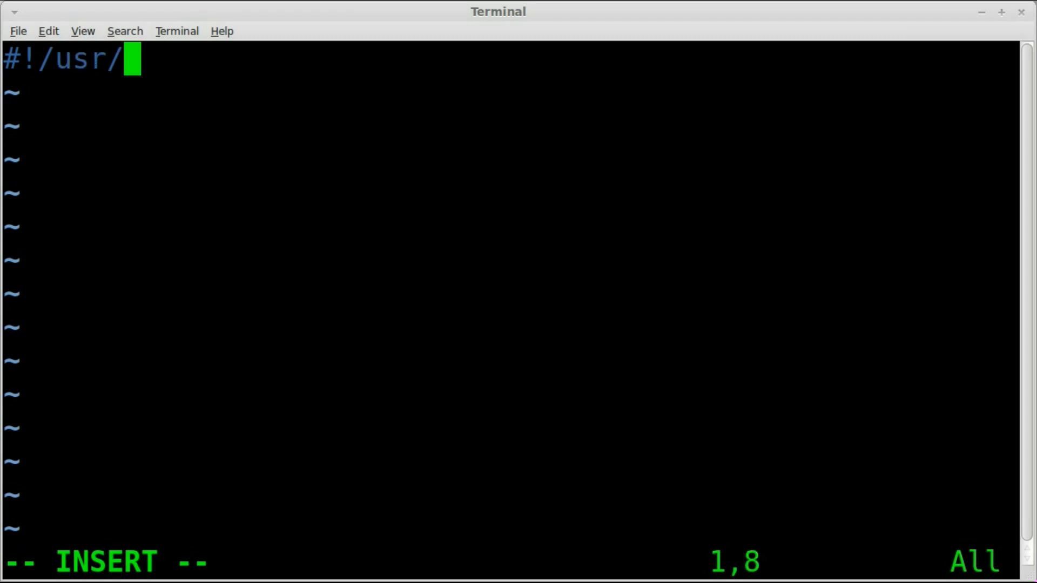
text(bin/env)
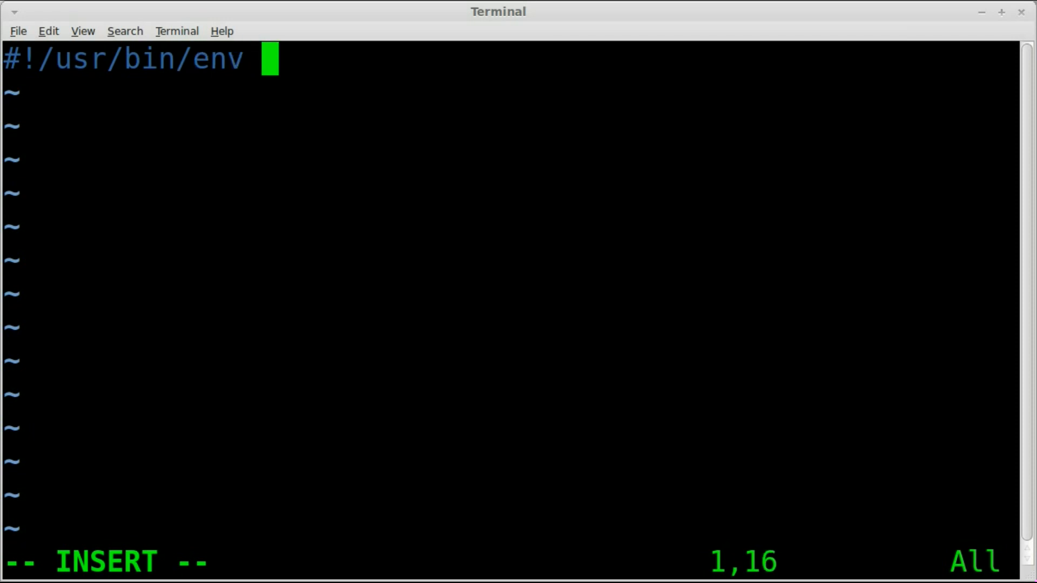
text(p)
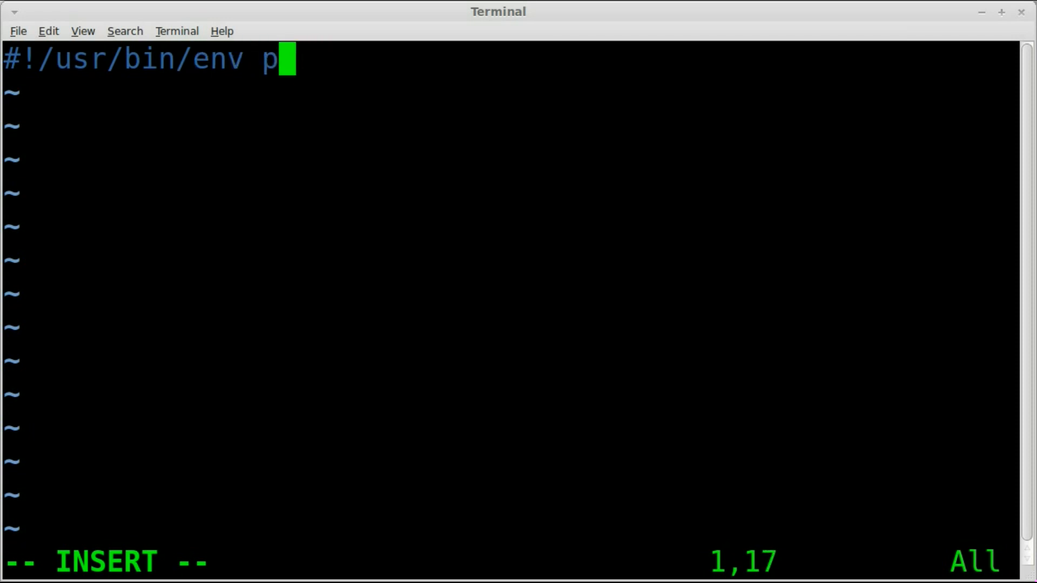
text(ython)
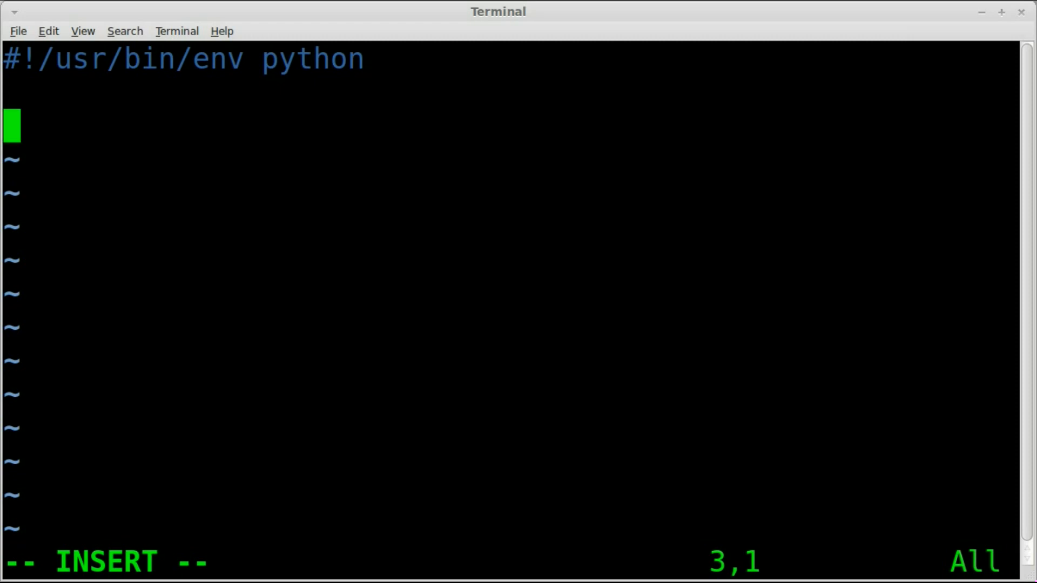
Step: Write the loop header for line in open('file.txt'):
text(for)
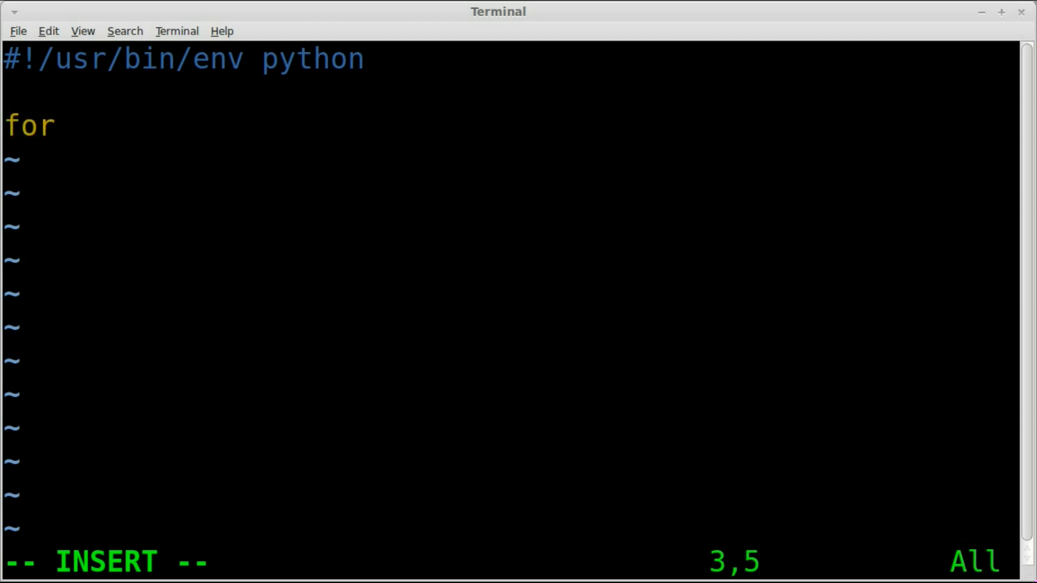
text(line in)
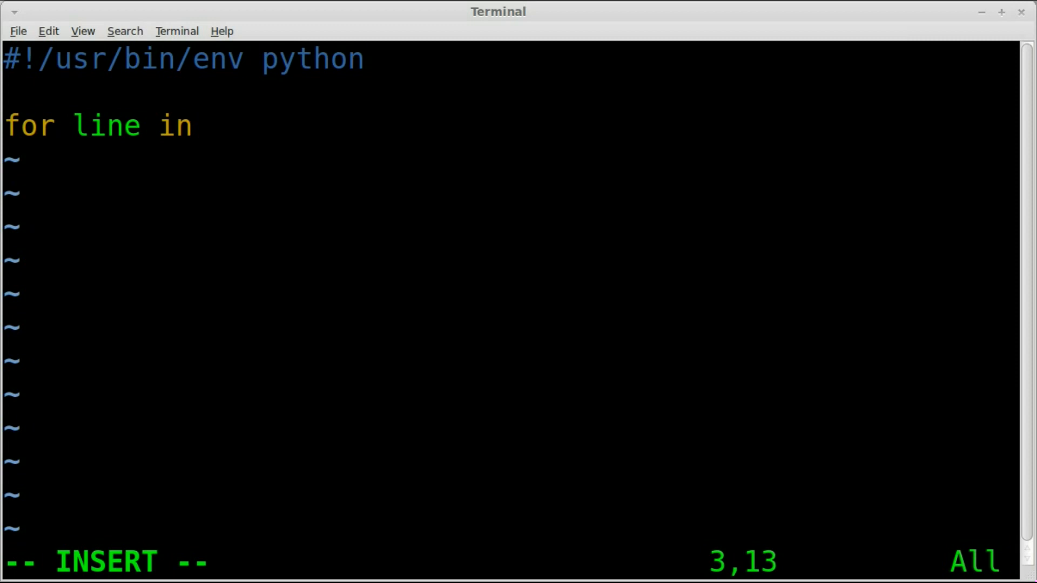
text(open())
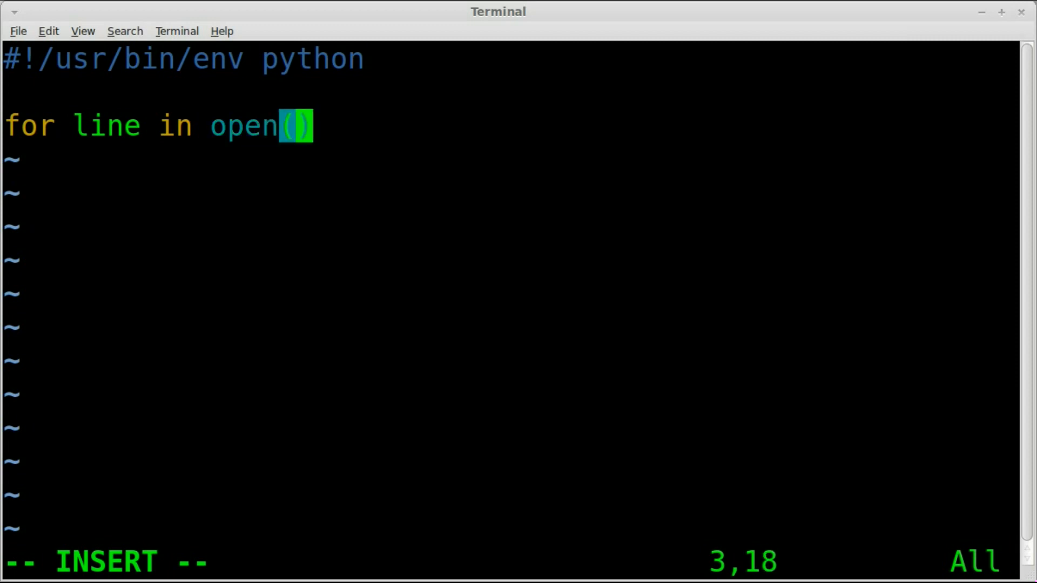
text('')
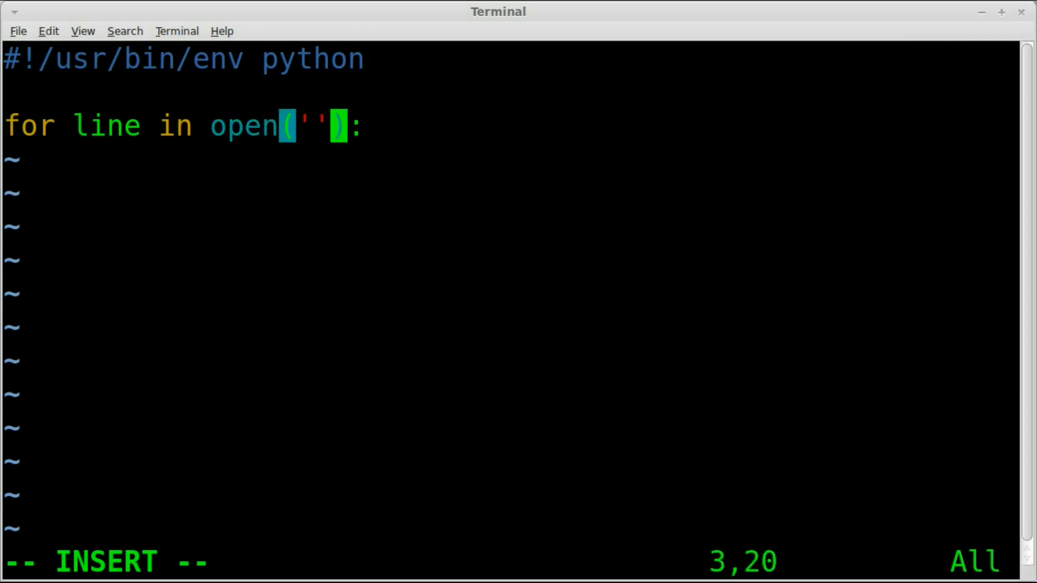
text(file.txt)
text(if)
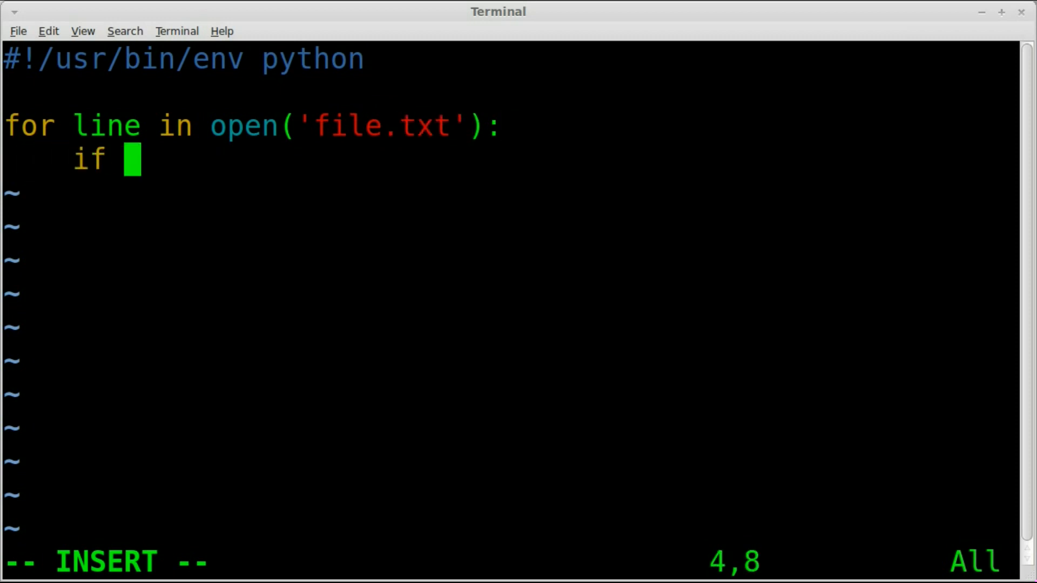
Step: Add the if "test" in line check with an indented print line, and save
text("test")
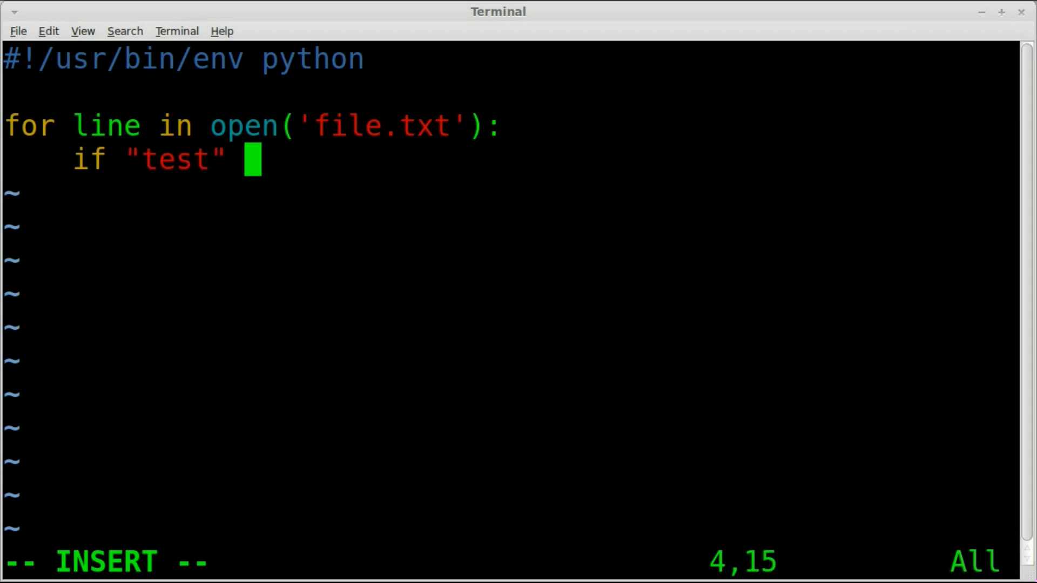
text(in)
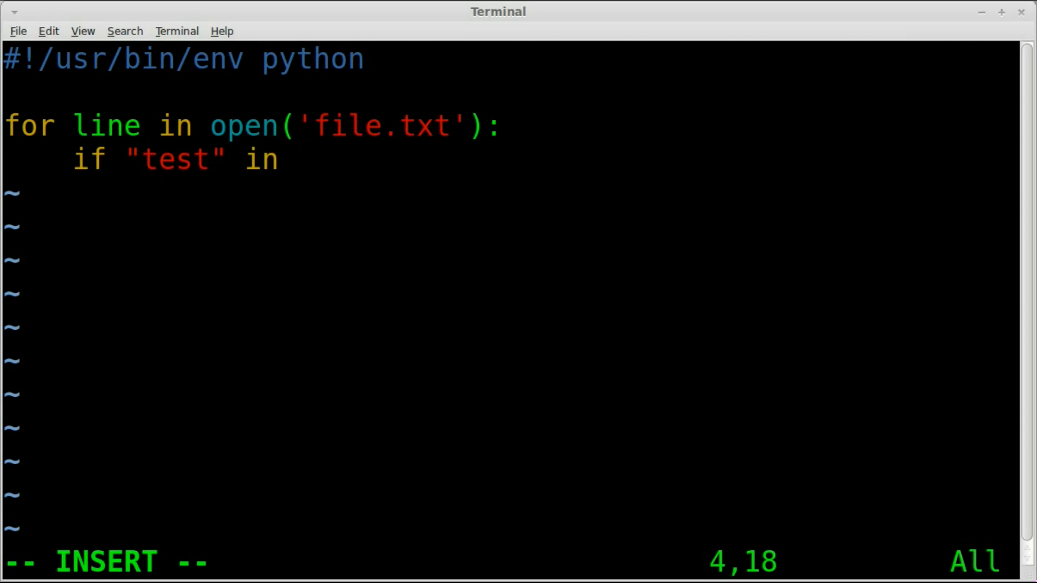
text(line:)
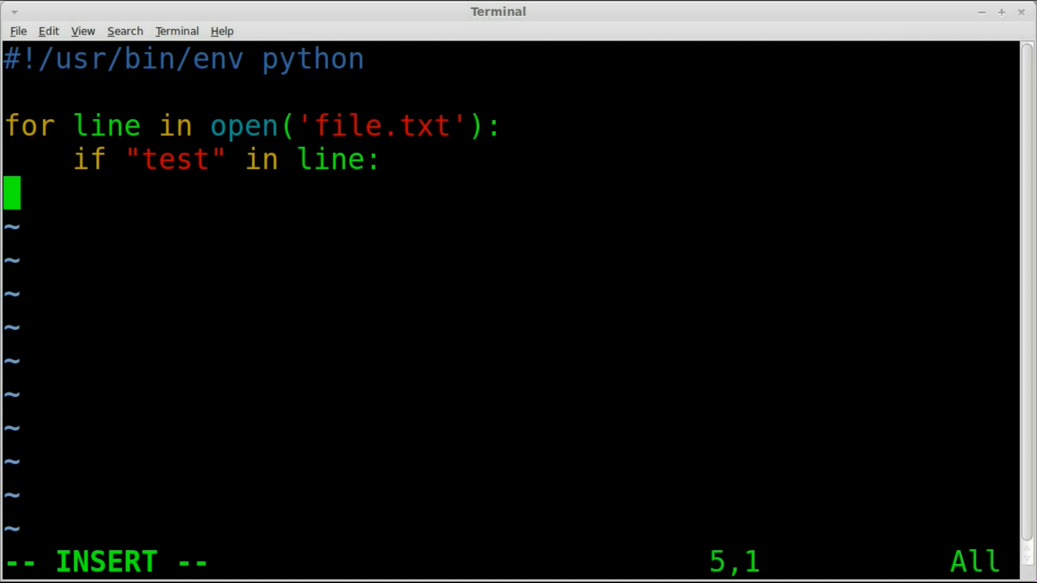
key(Tab)
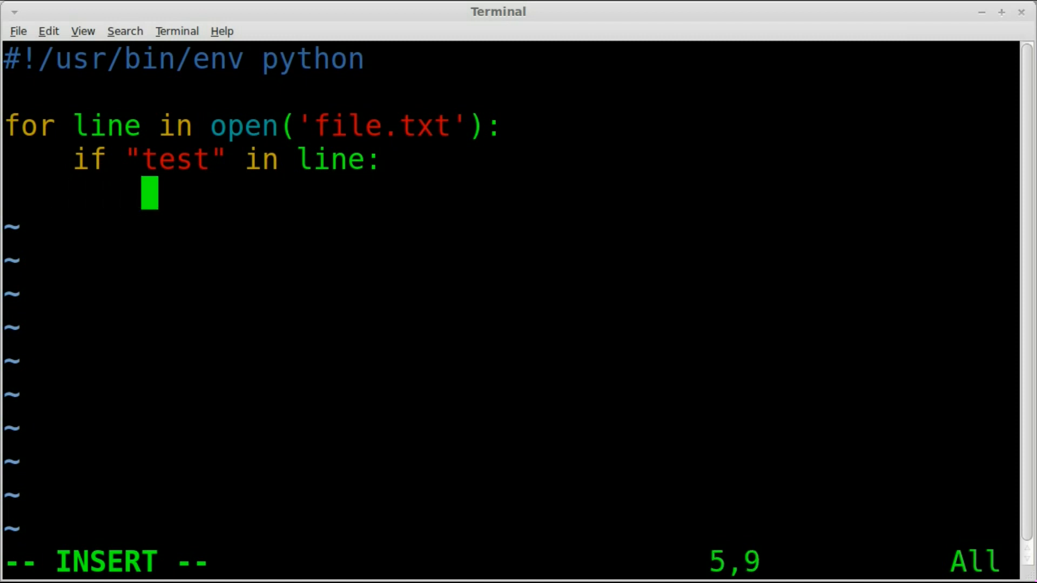
text(proint line)
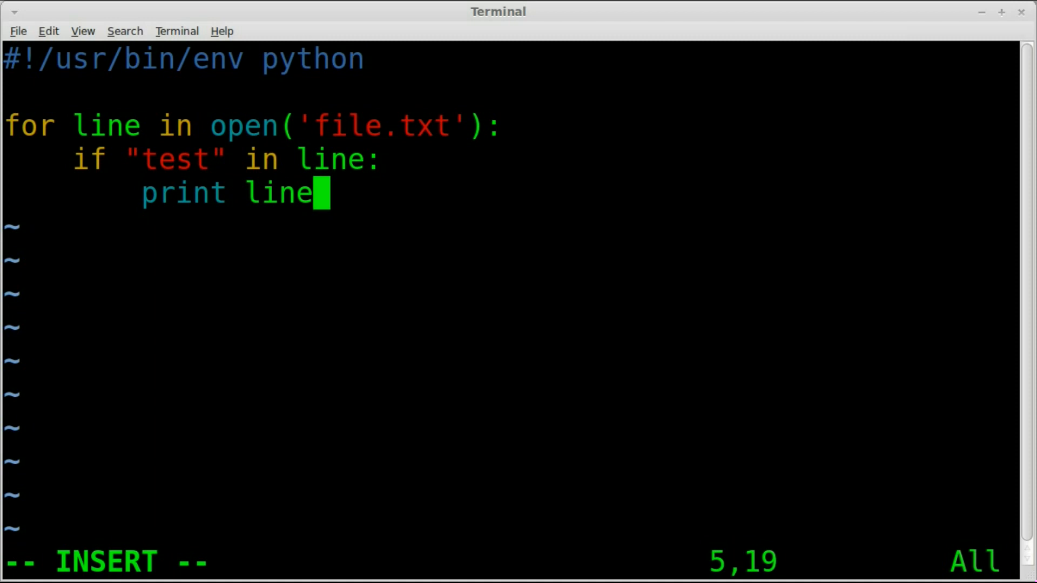
text(,)
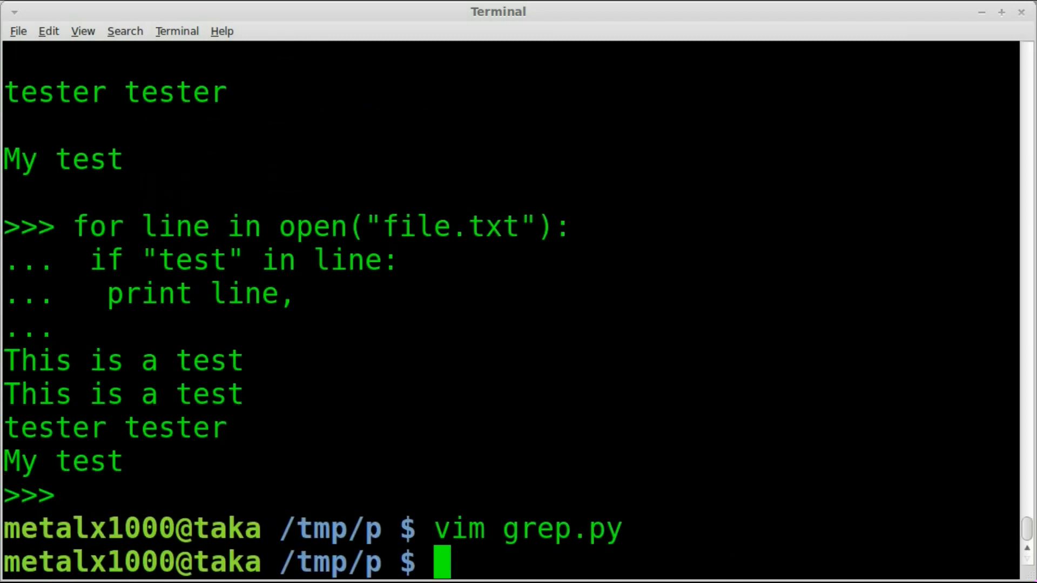
Step: Make grep.py executable with chmod +x, run it, and list the folder
text(chmod +)
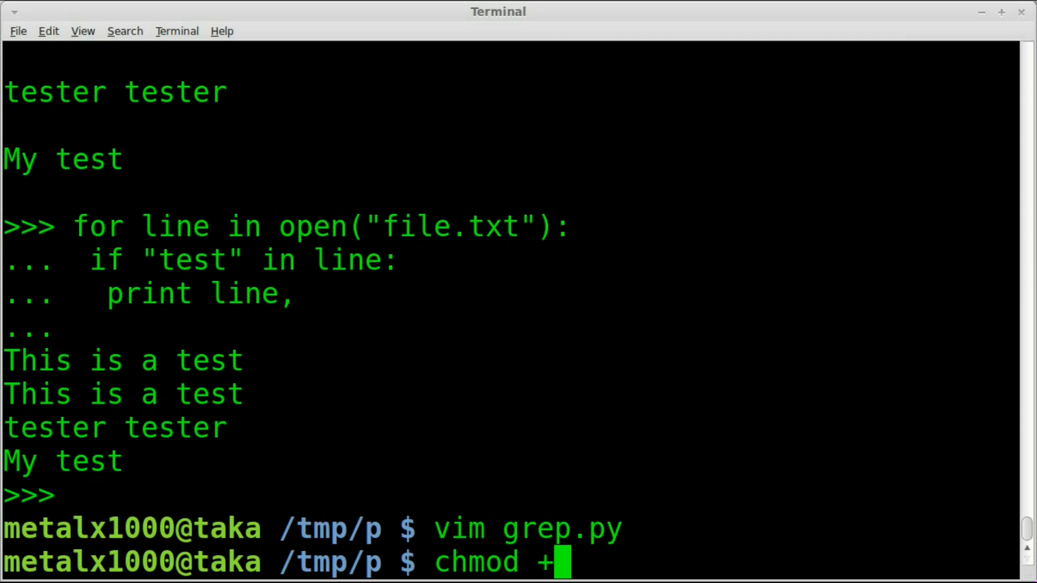
text(x)
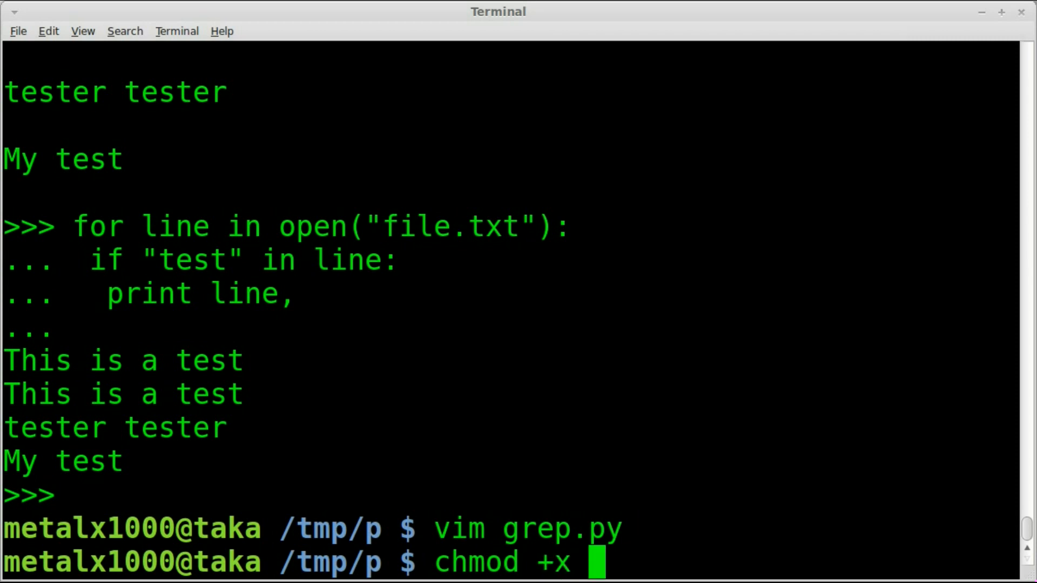
text(grep.py)
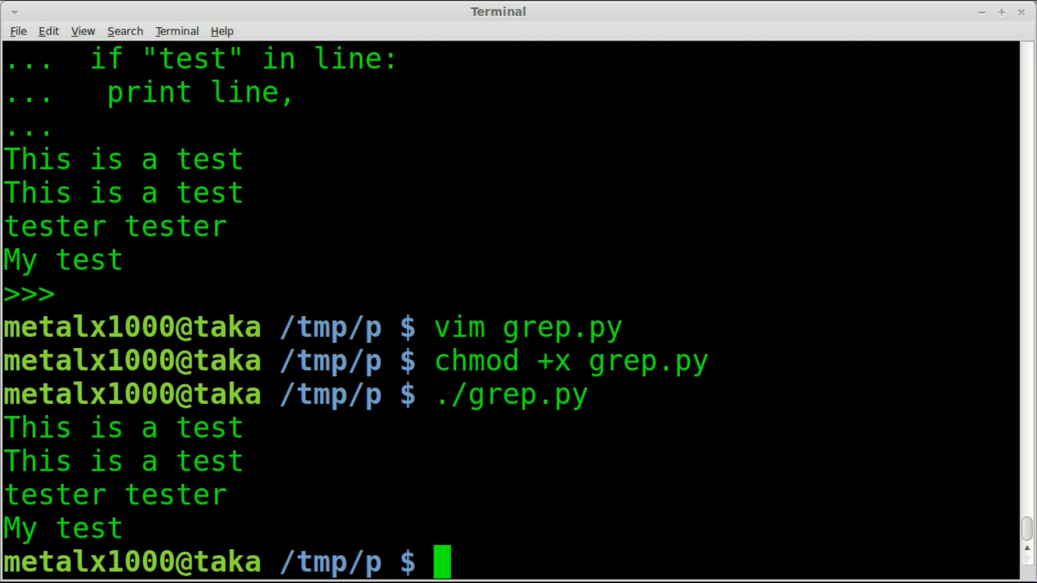
text(ls)
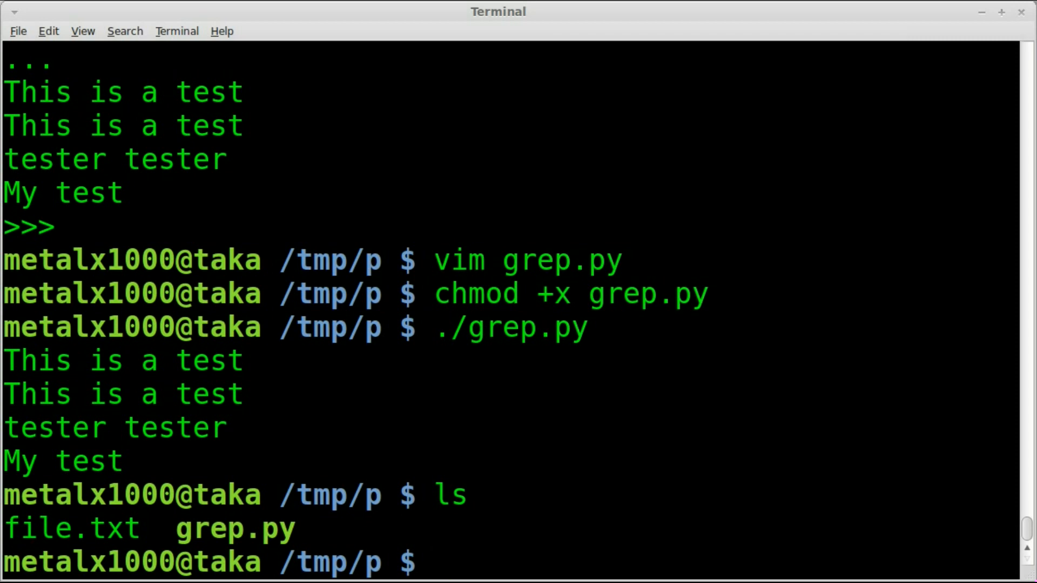
Step: Recall and run grep "test" file.txt from history, then select the last matching lines
key(ctrl+r)
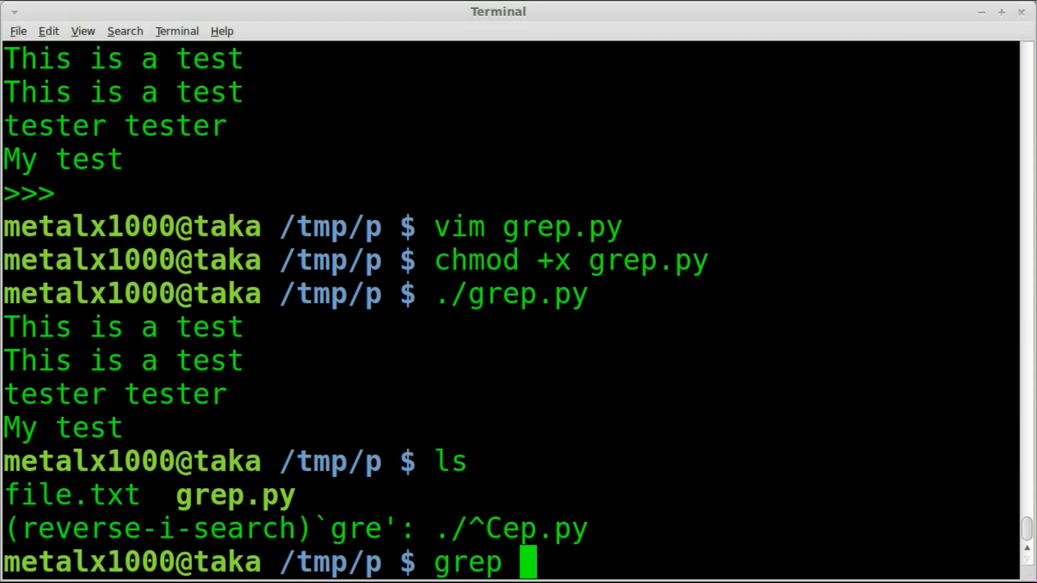
text("test" file.txt)
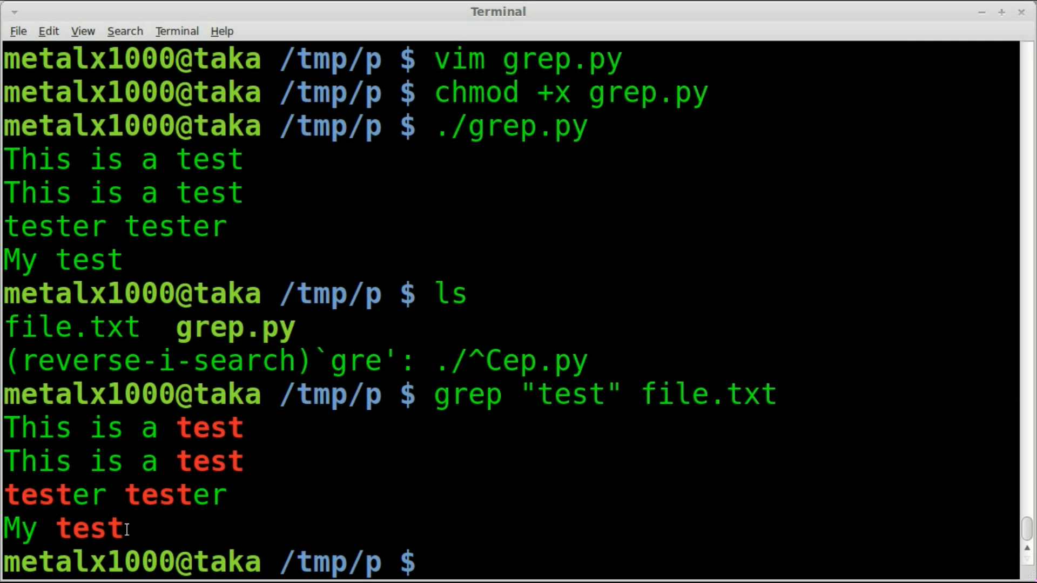
drag(112, 494, 119, 542)
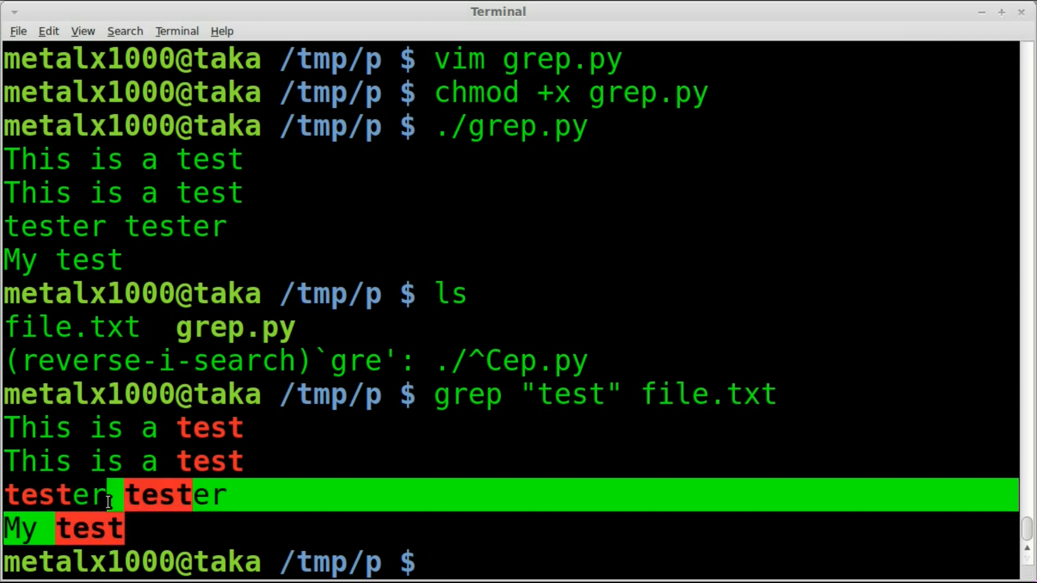